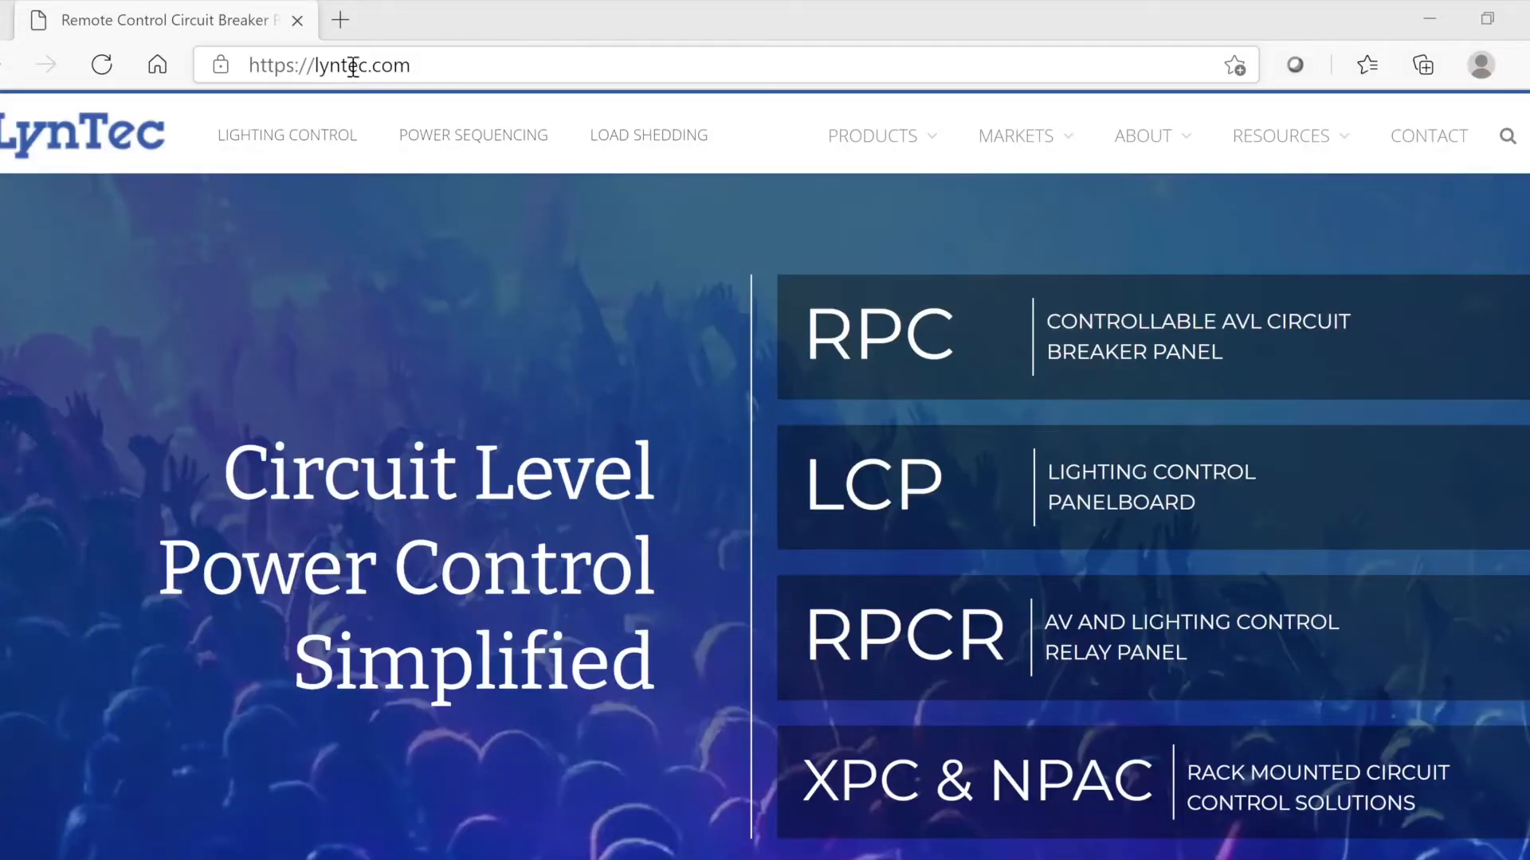
# Sign in as admin to the controller at 10.0.1.6 and reach the Status page.
pyautogui.click(352, 65)
pyautogui.write('10.0.1.6')
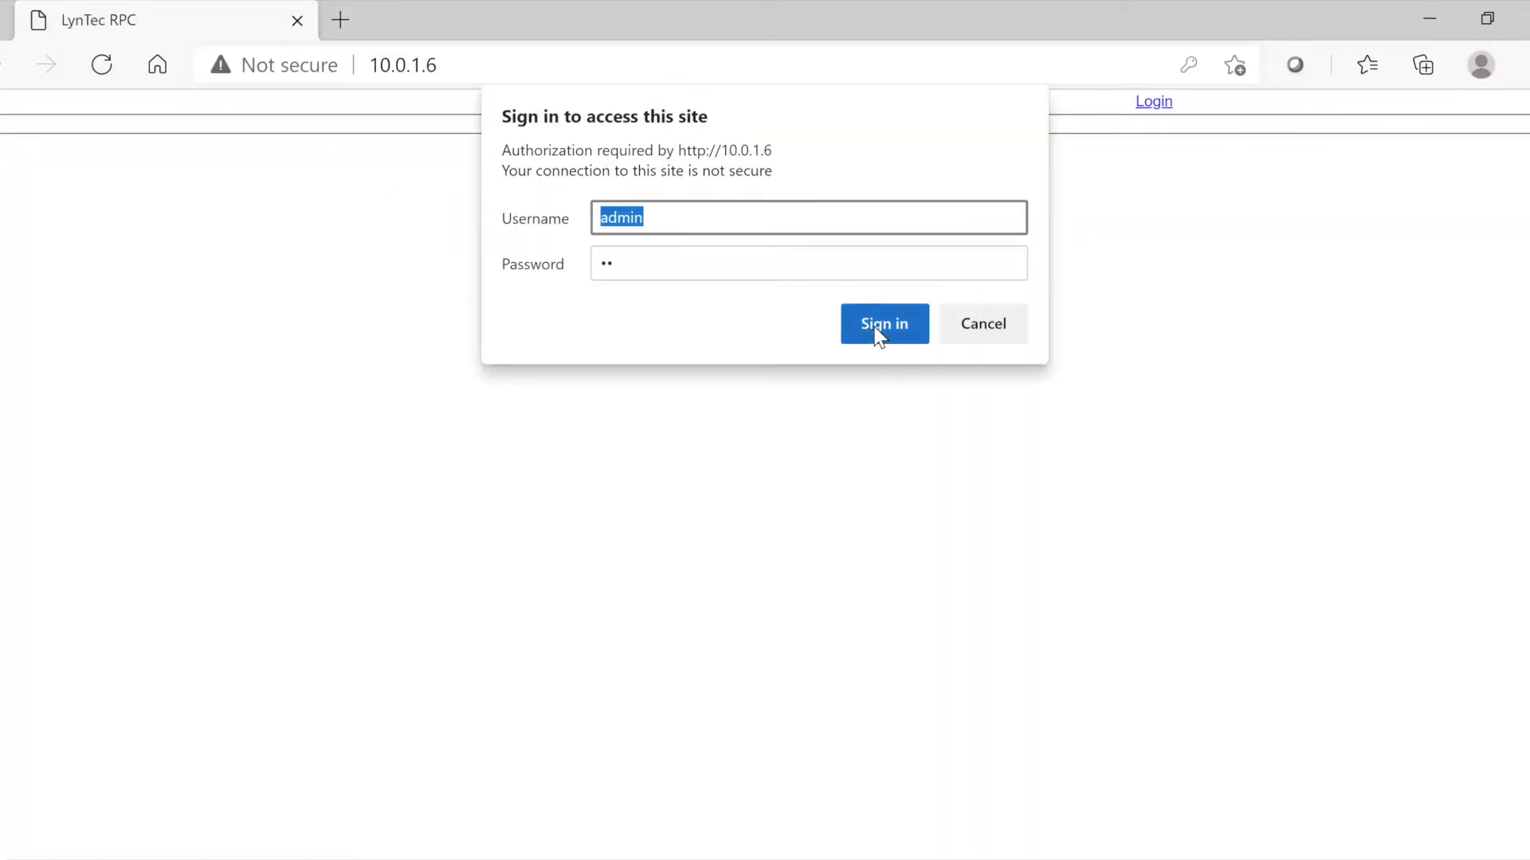
pyautogui.click(884, 323)
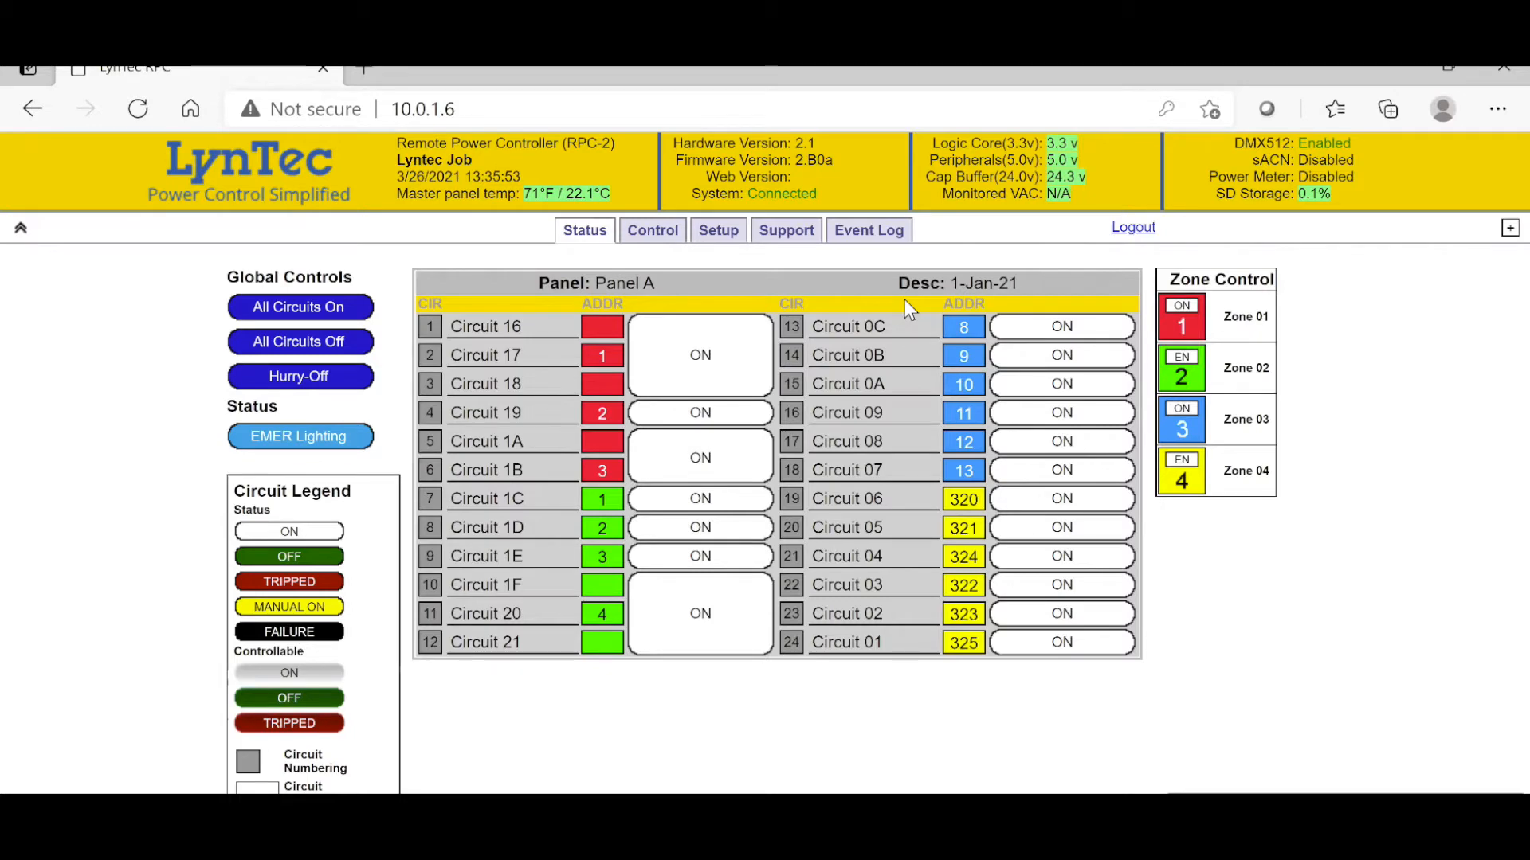
# Review Setup Home: customer info, clock, astronomical clock and firmware/web GUI update sections.
pyautogui.click(717, 229)
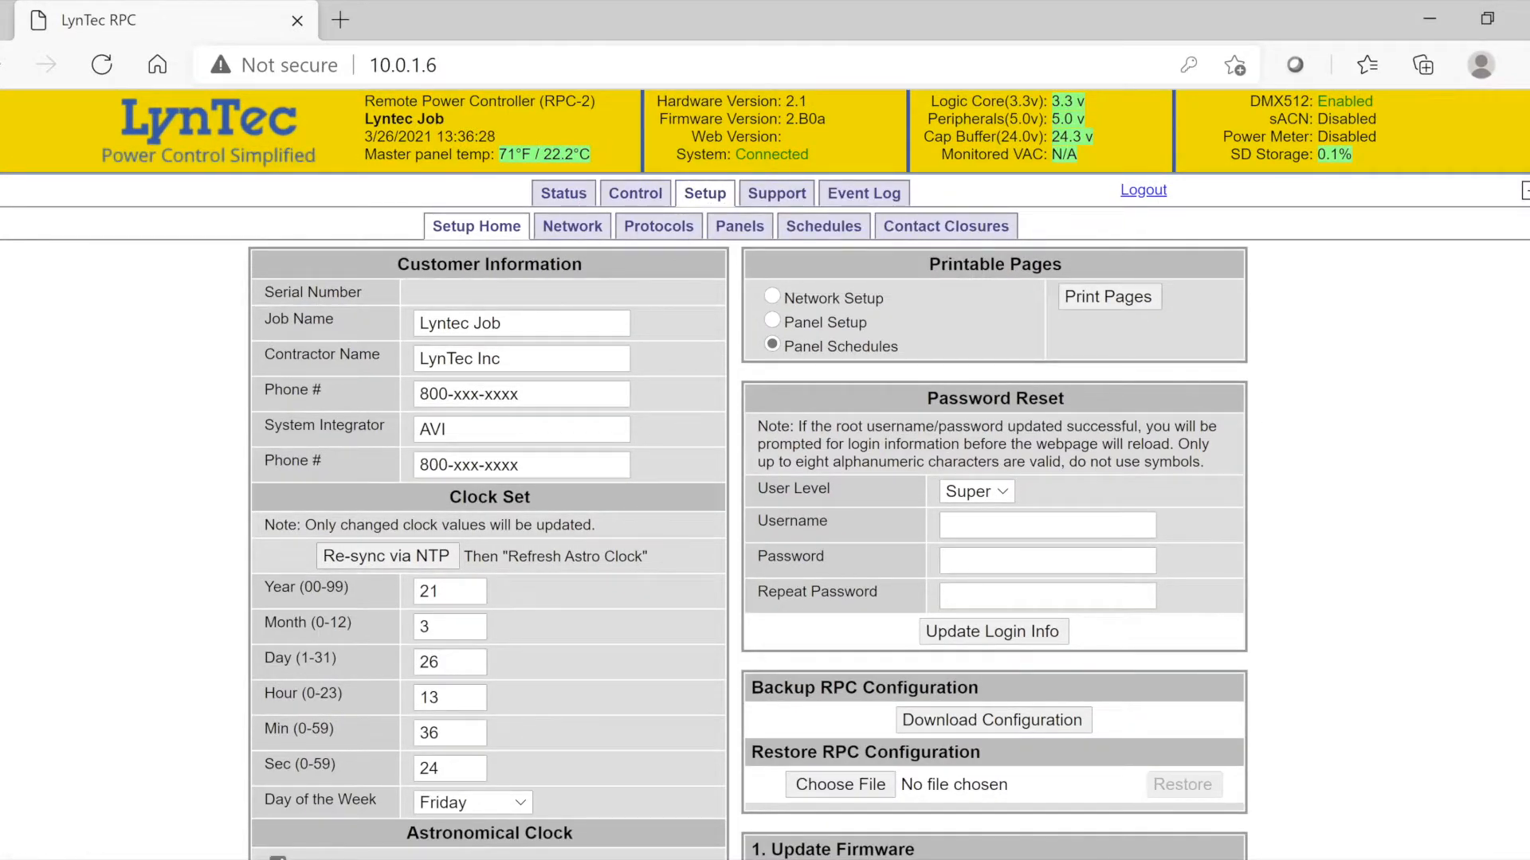
pyautogui.scroll(-3)
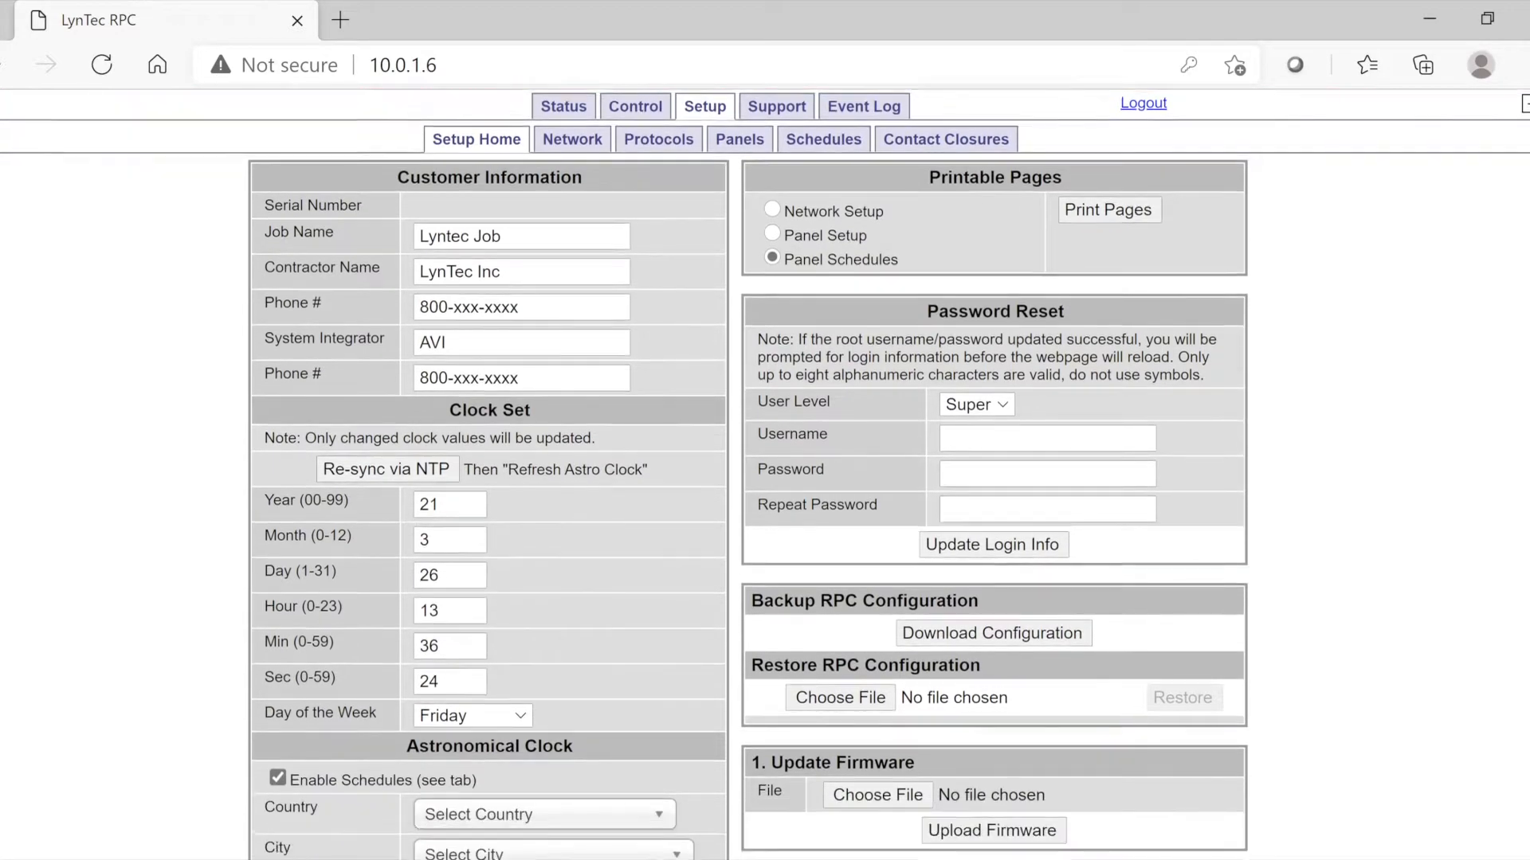
pyautogui.scroll(-3)
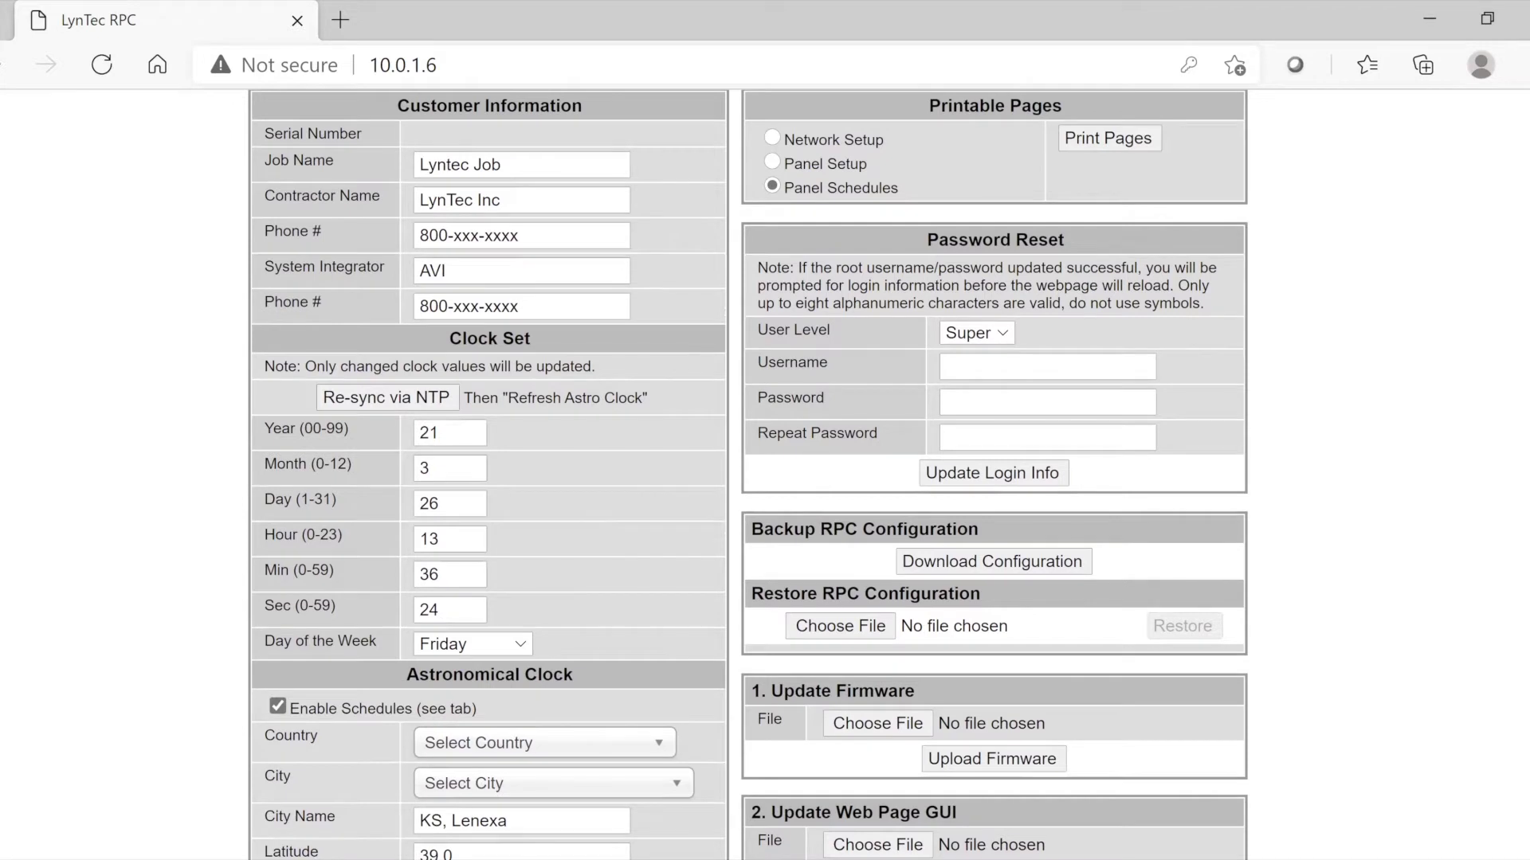
pyautogui.scroll(-3)
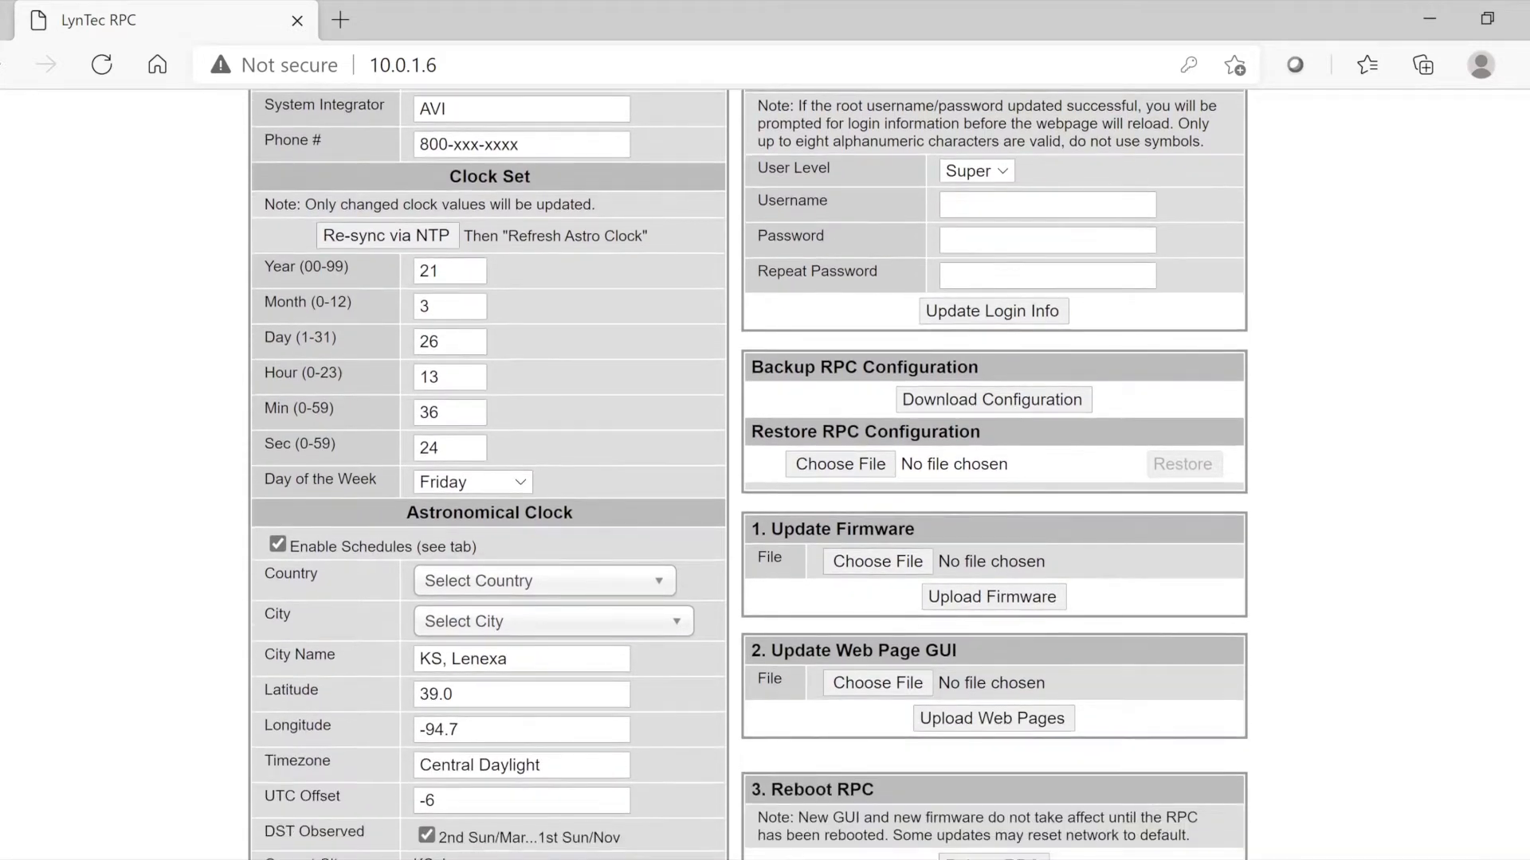
pyautogui.scroll(-3)
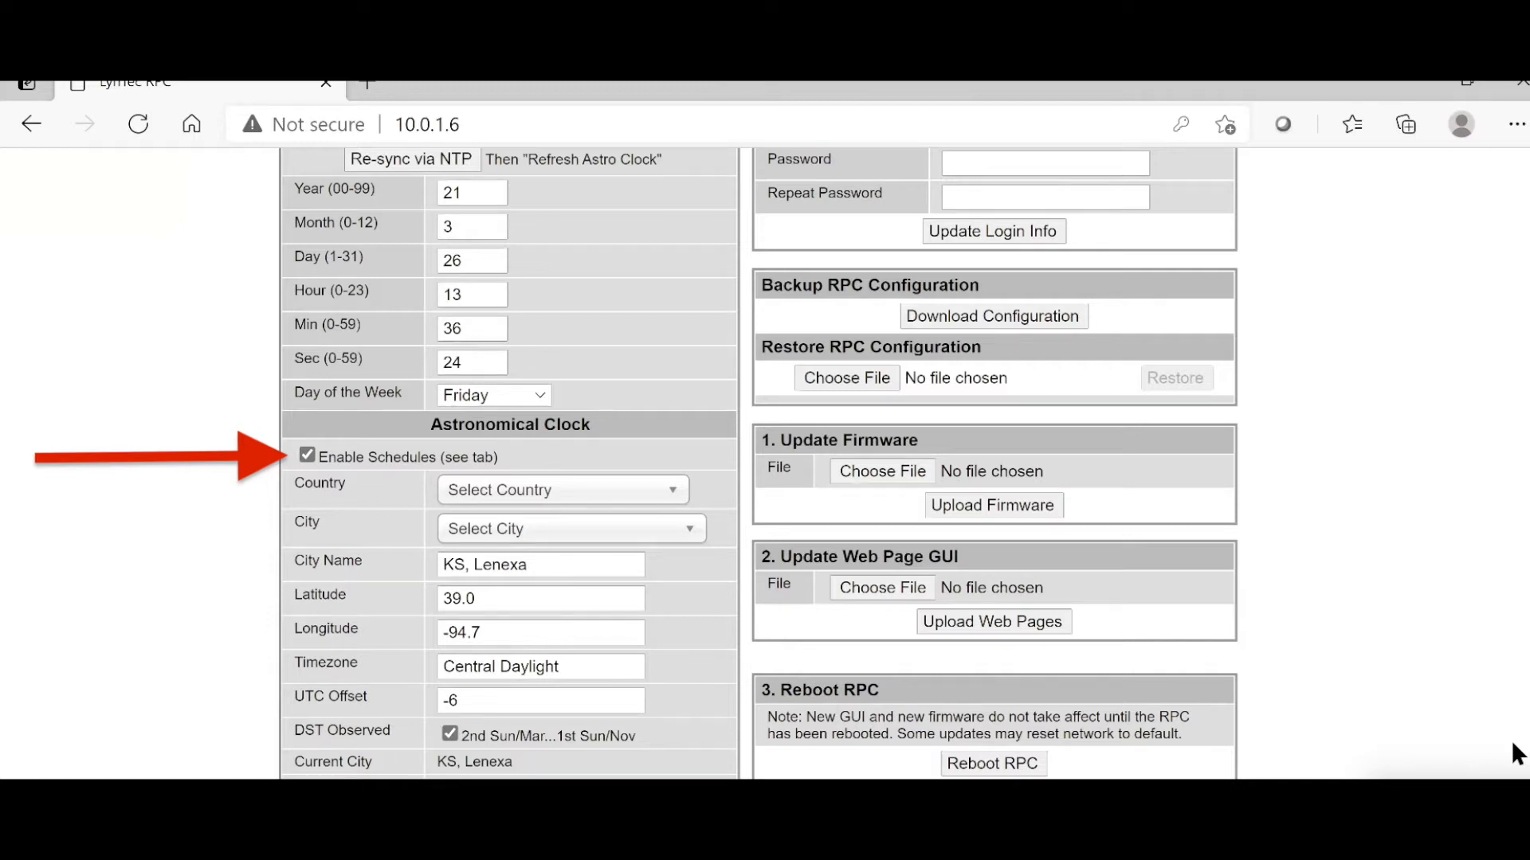
pyautogui.click(717, 230)
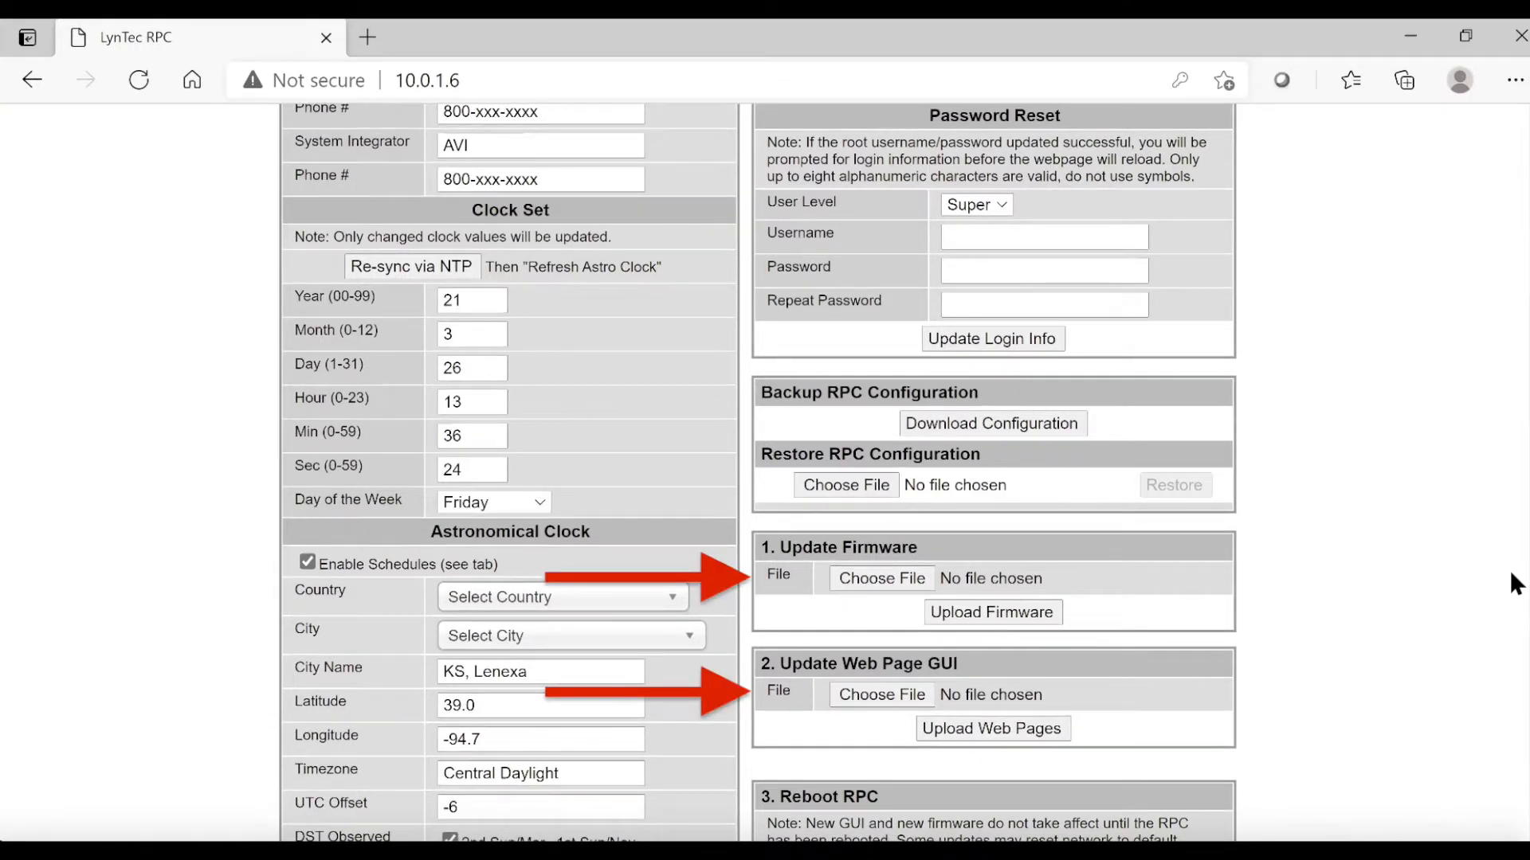
pyautogui.scroll(-3)
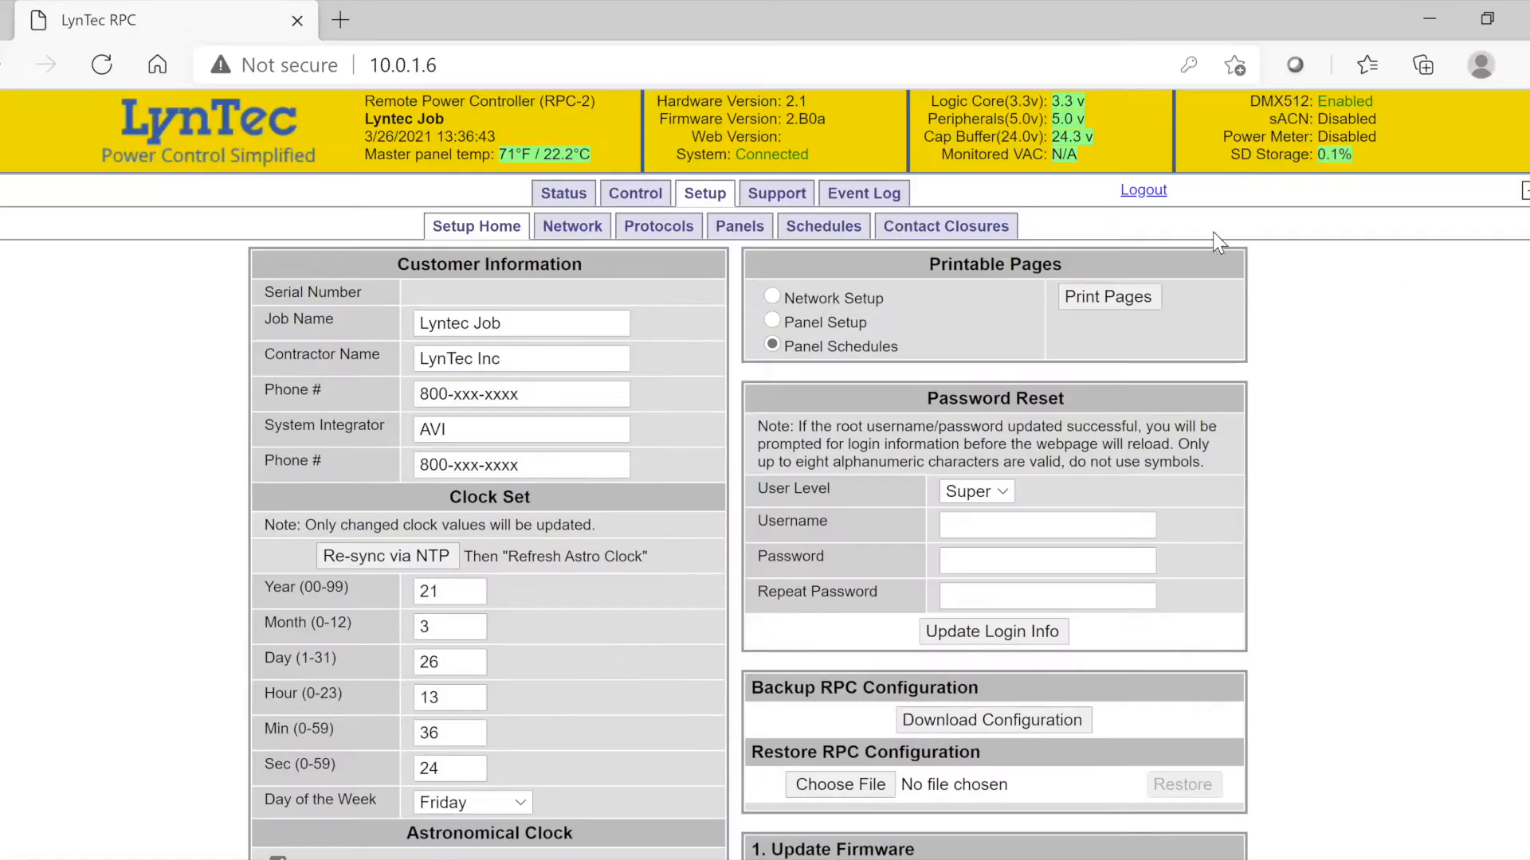
# Review the Network page: network configuration, master/remotes, email alerts and SMTP server settings.
pyautogui.click(572, 226)
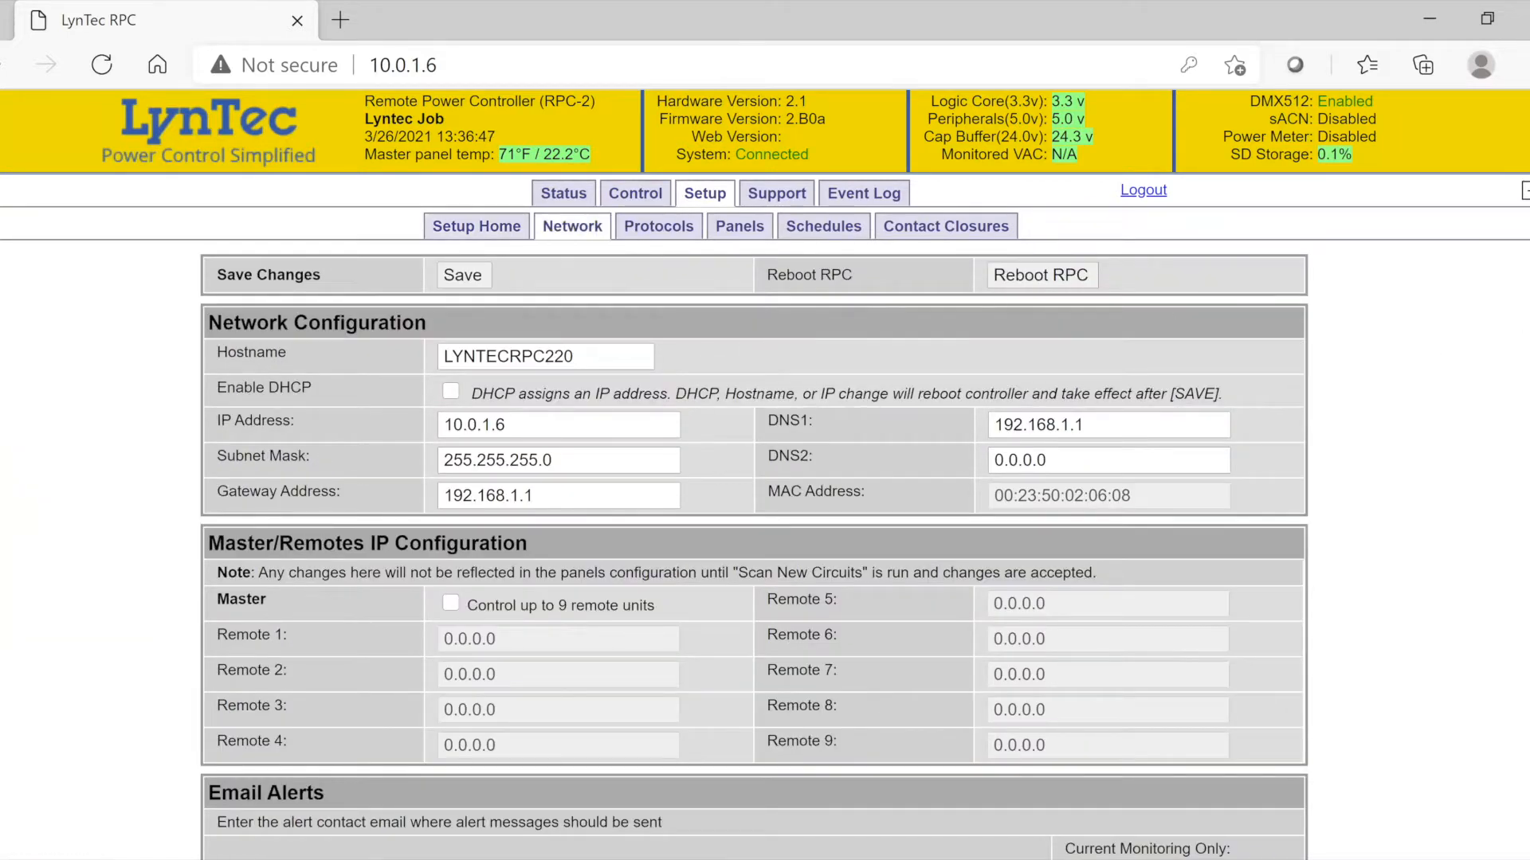
pyautogui.scroll(-3)
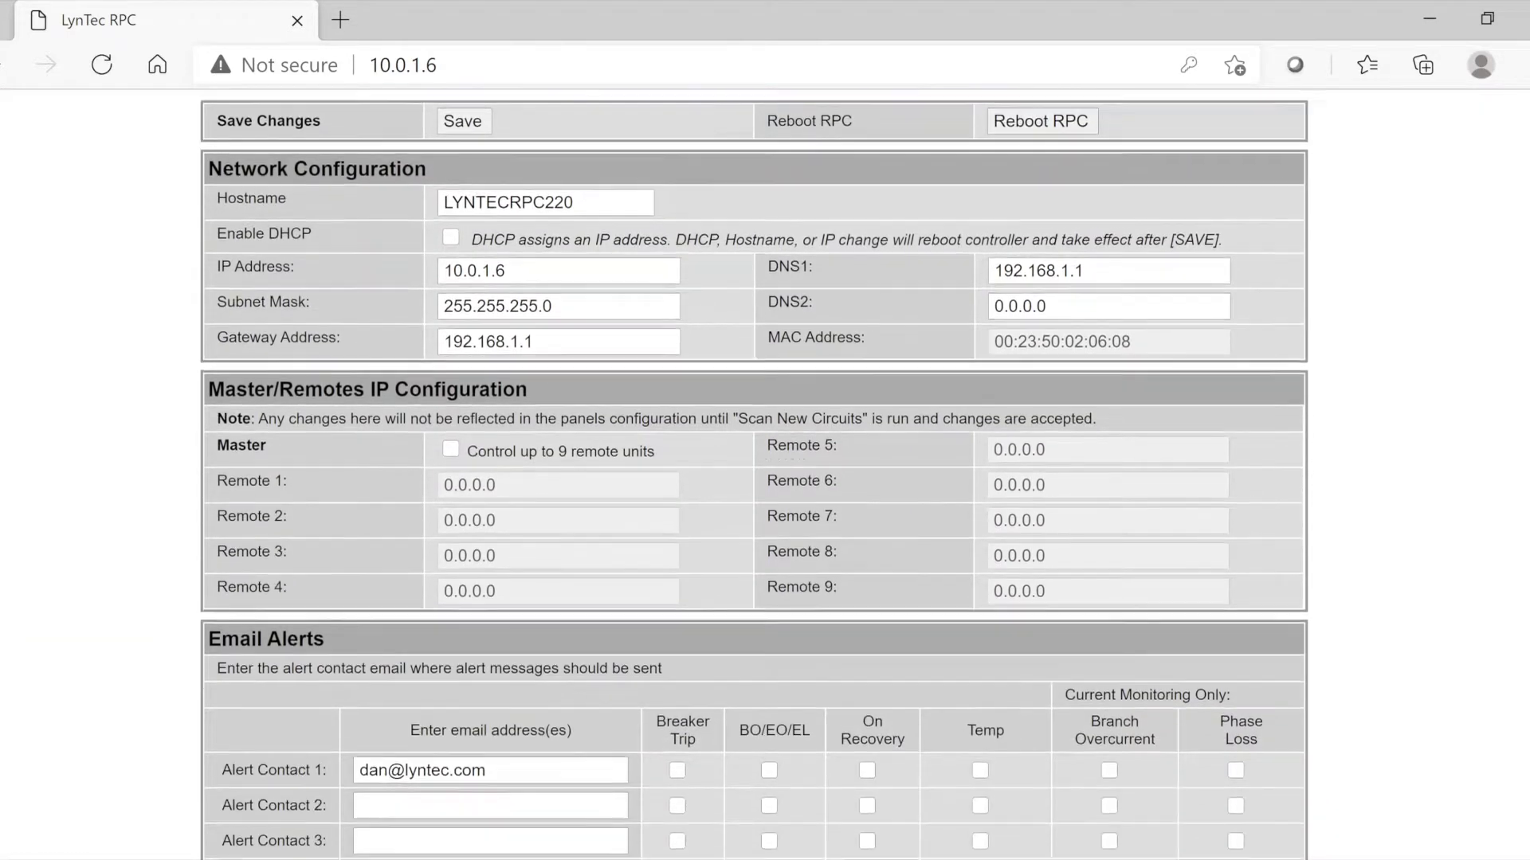
pyautogui.scroll(-3)
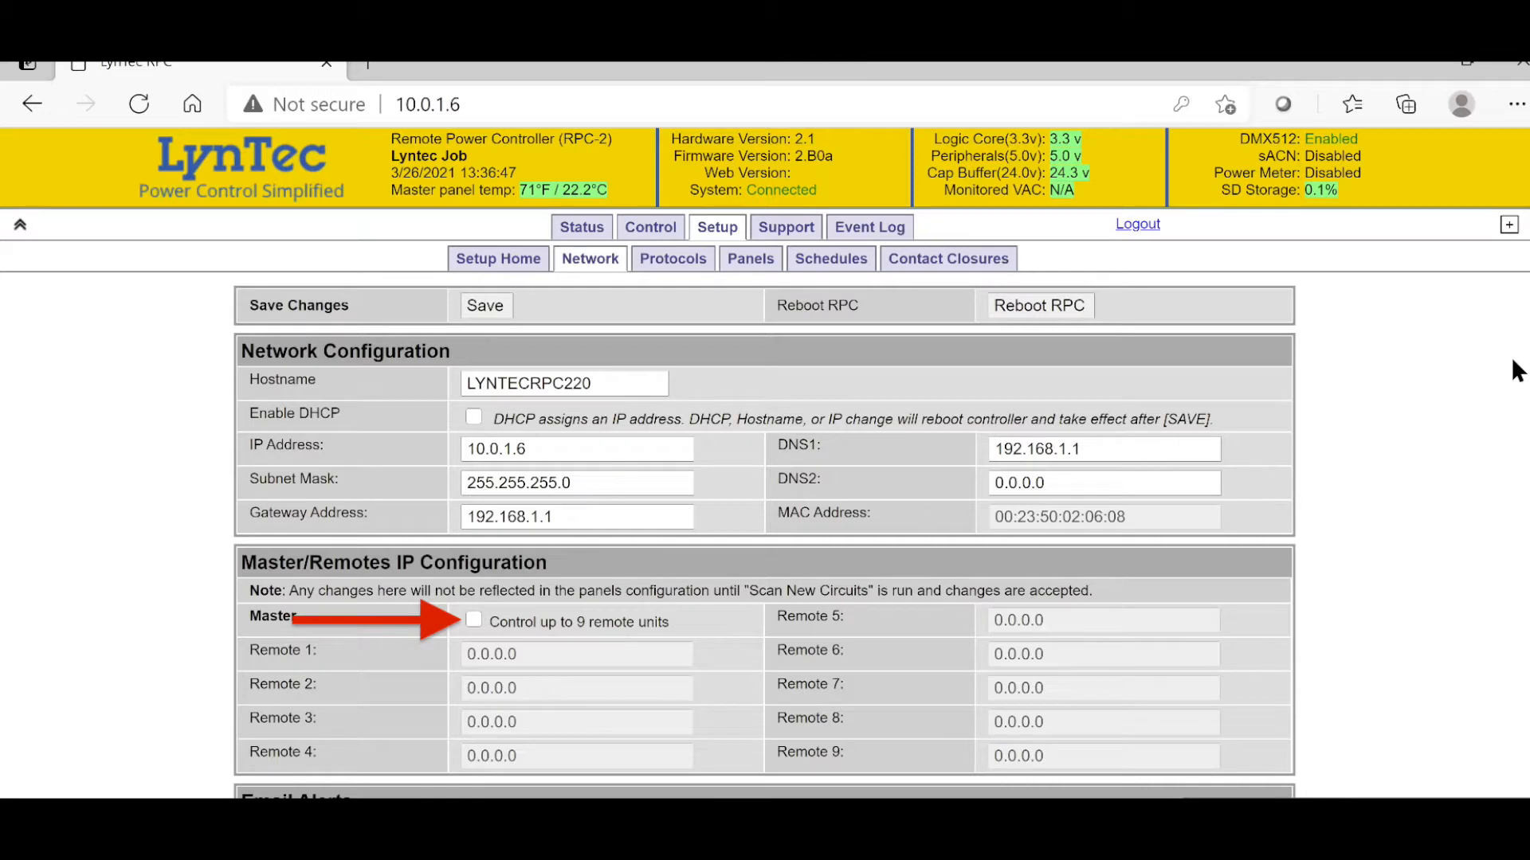
pyautogui.scroll(-3)
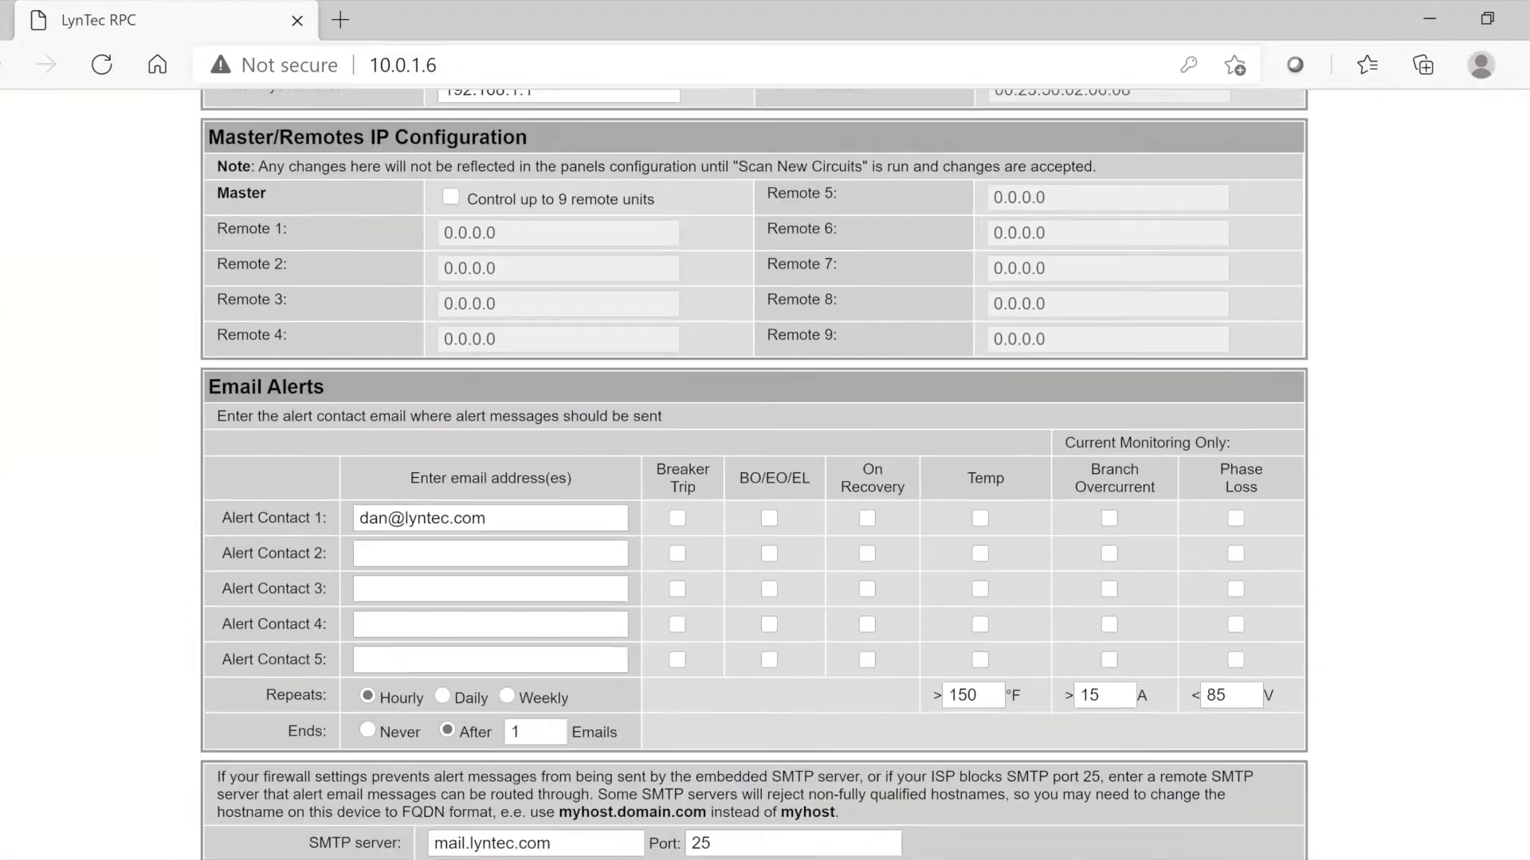
pyautogui.scroll(-3)
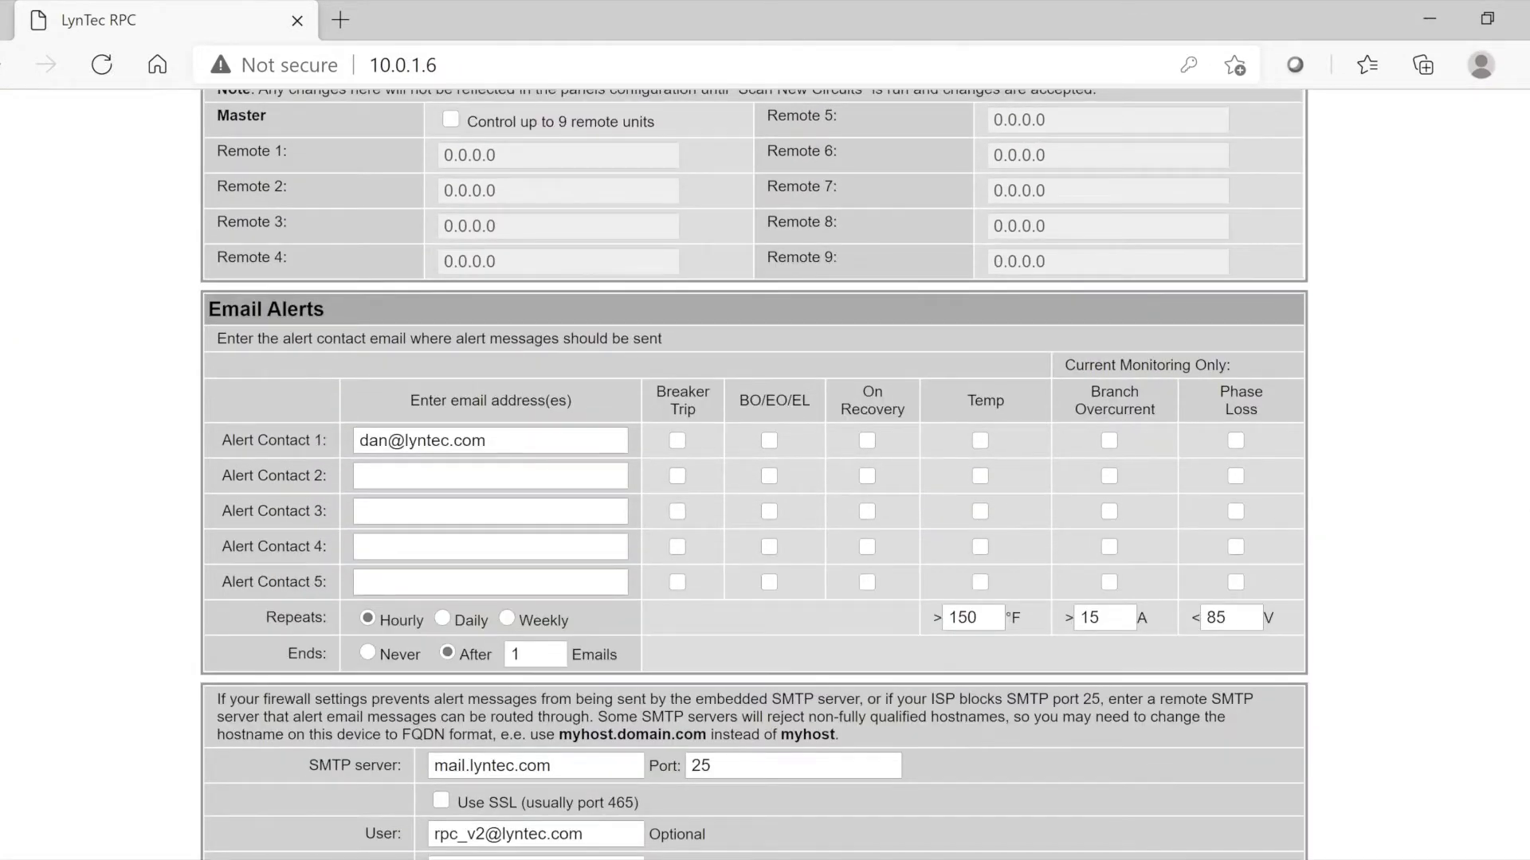
pyautogui.click(666, 131)
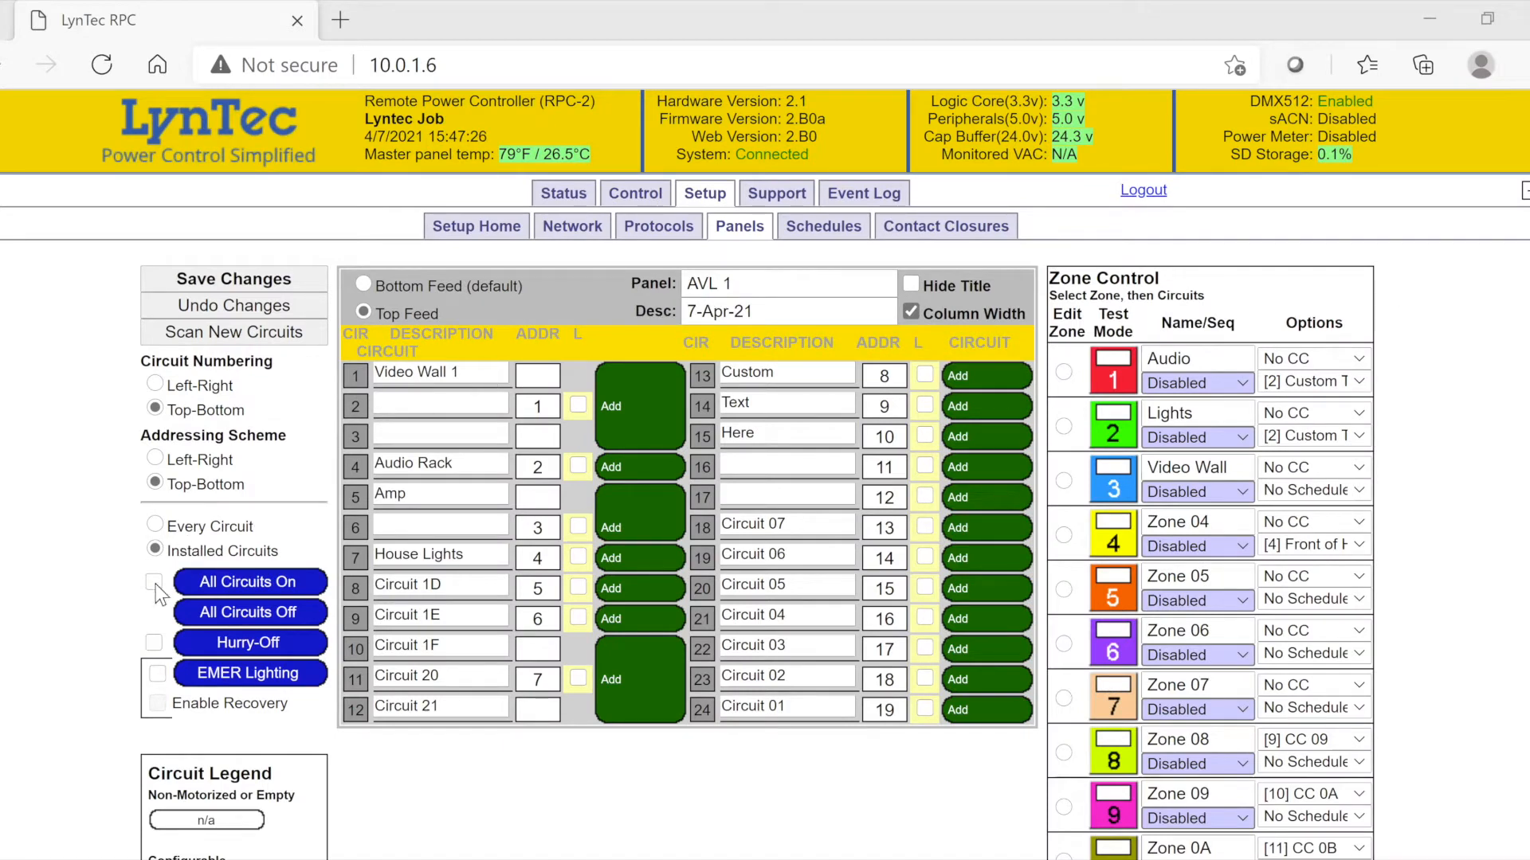
# Enable the All Circuits On, Hurry-Off and EMER Lighting global controls, leaving Enable Recovery off.
pyautogui.click(155, 580)
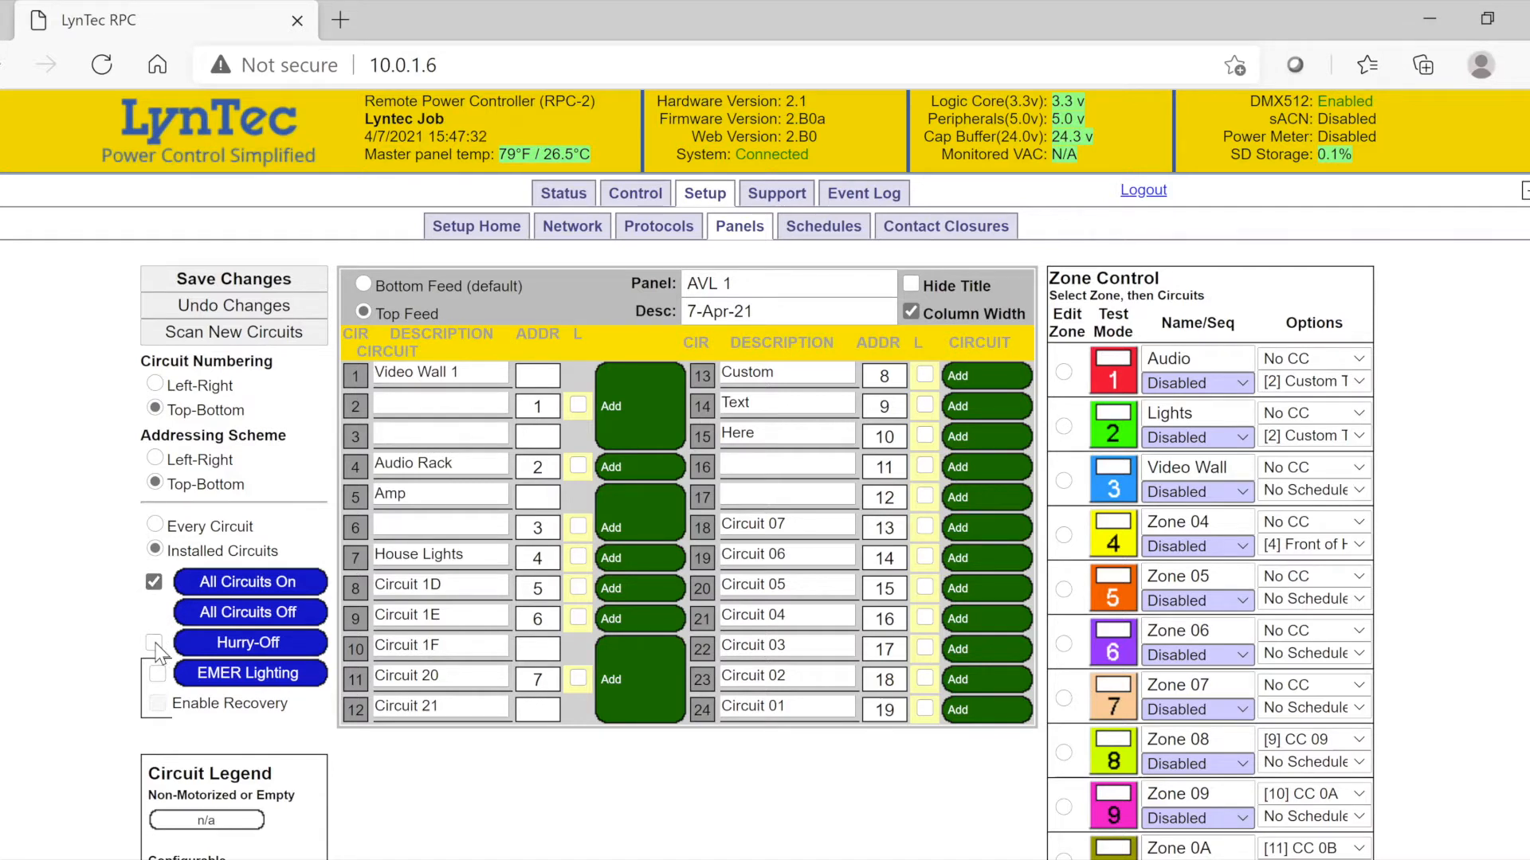
pyautogui.click(153, 642)
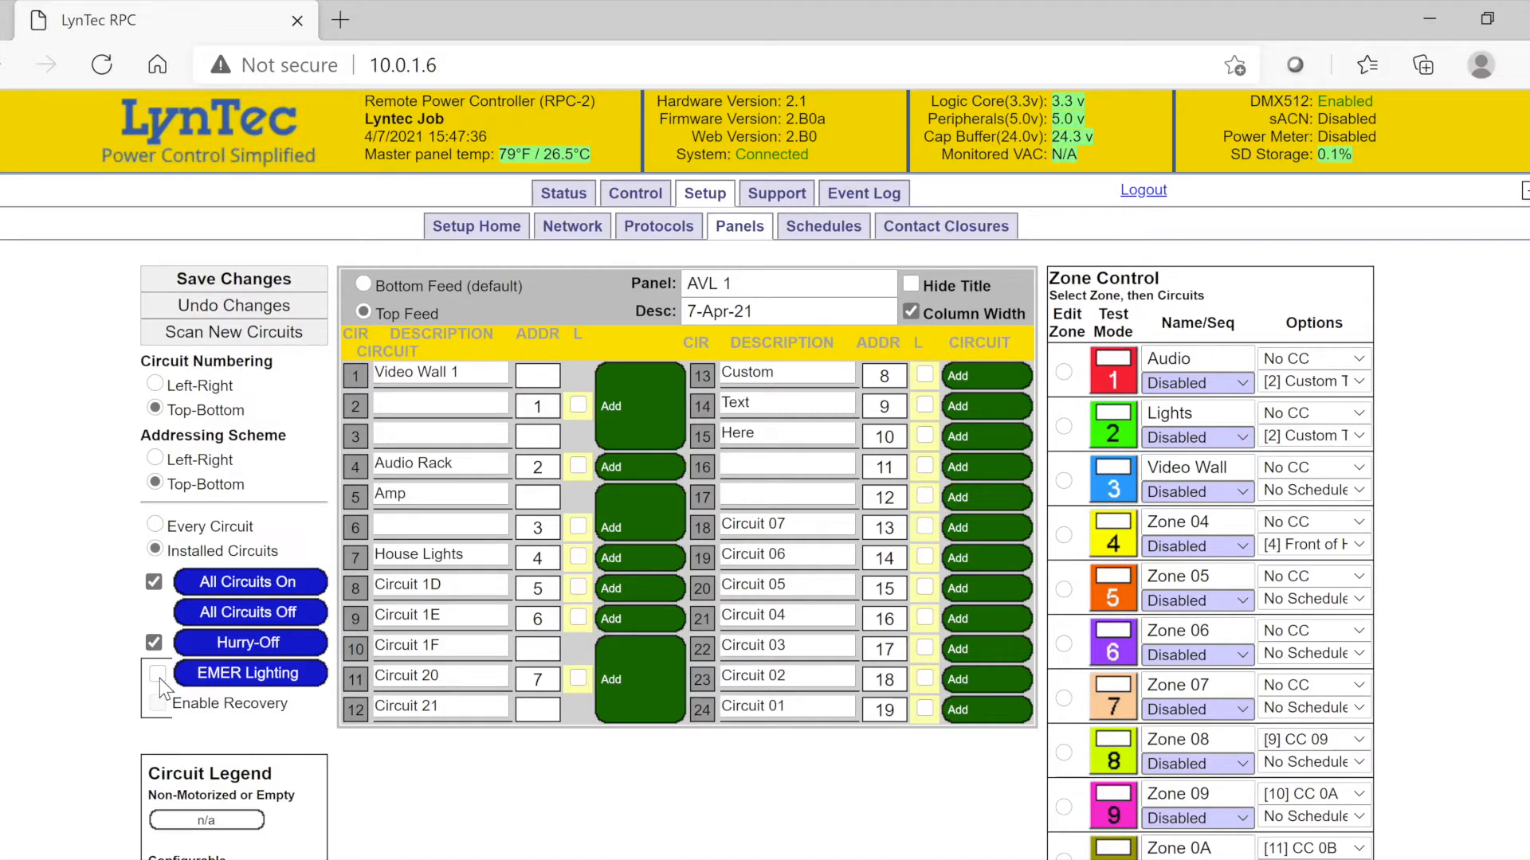
pyautogui.click(156, 675)
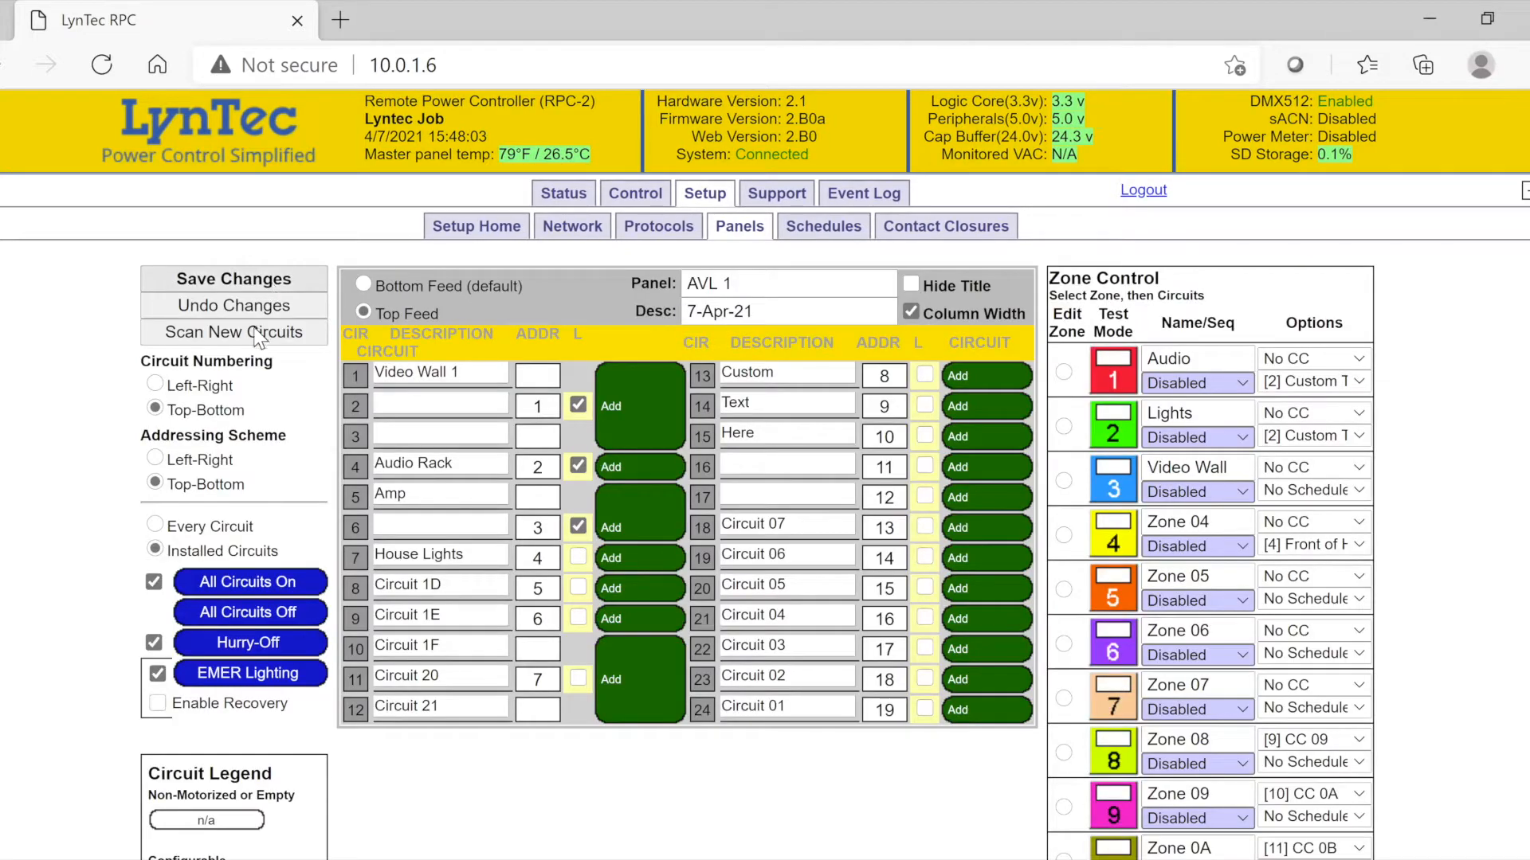
pyautogui.click(157, 704)
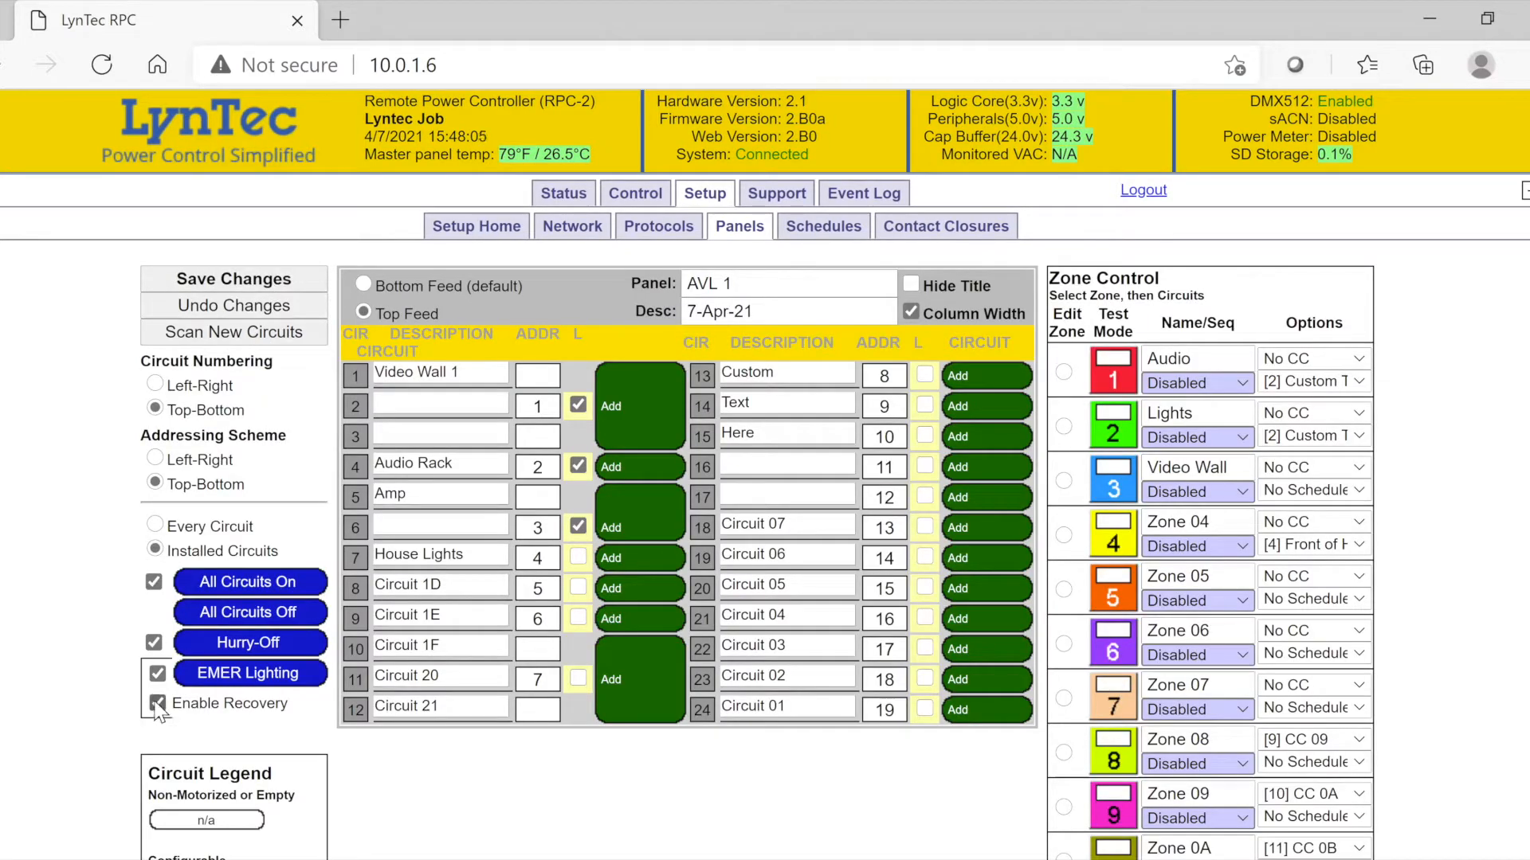
pyautogui.click(158, 704)
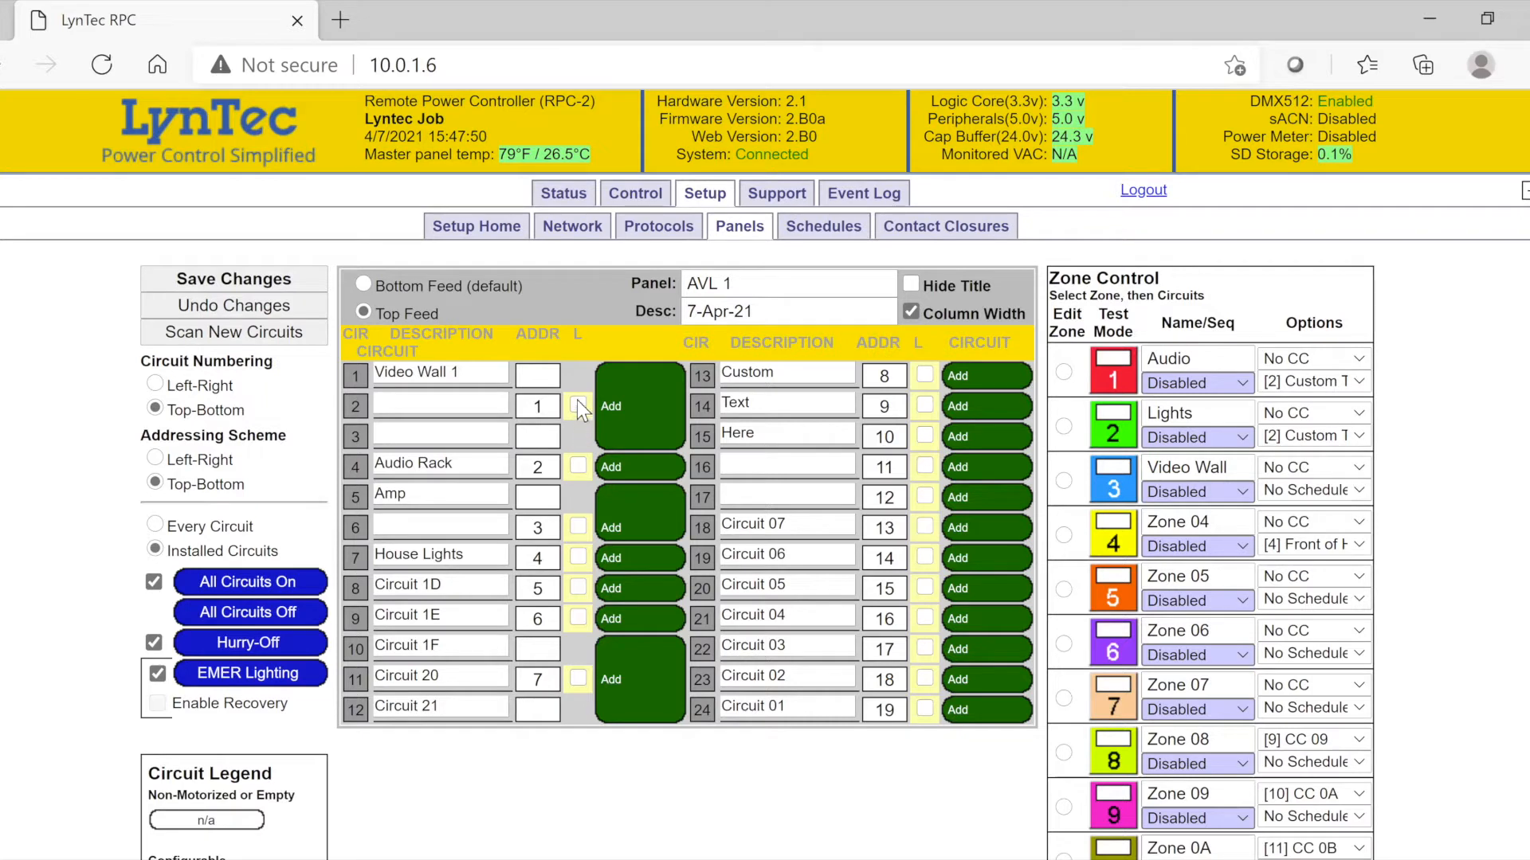
# Tick the L option for circuits 2 and 4.
pyautogui.click(577, 406)
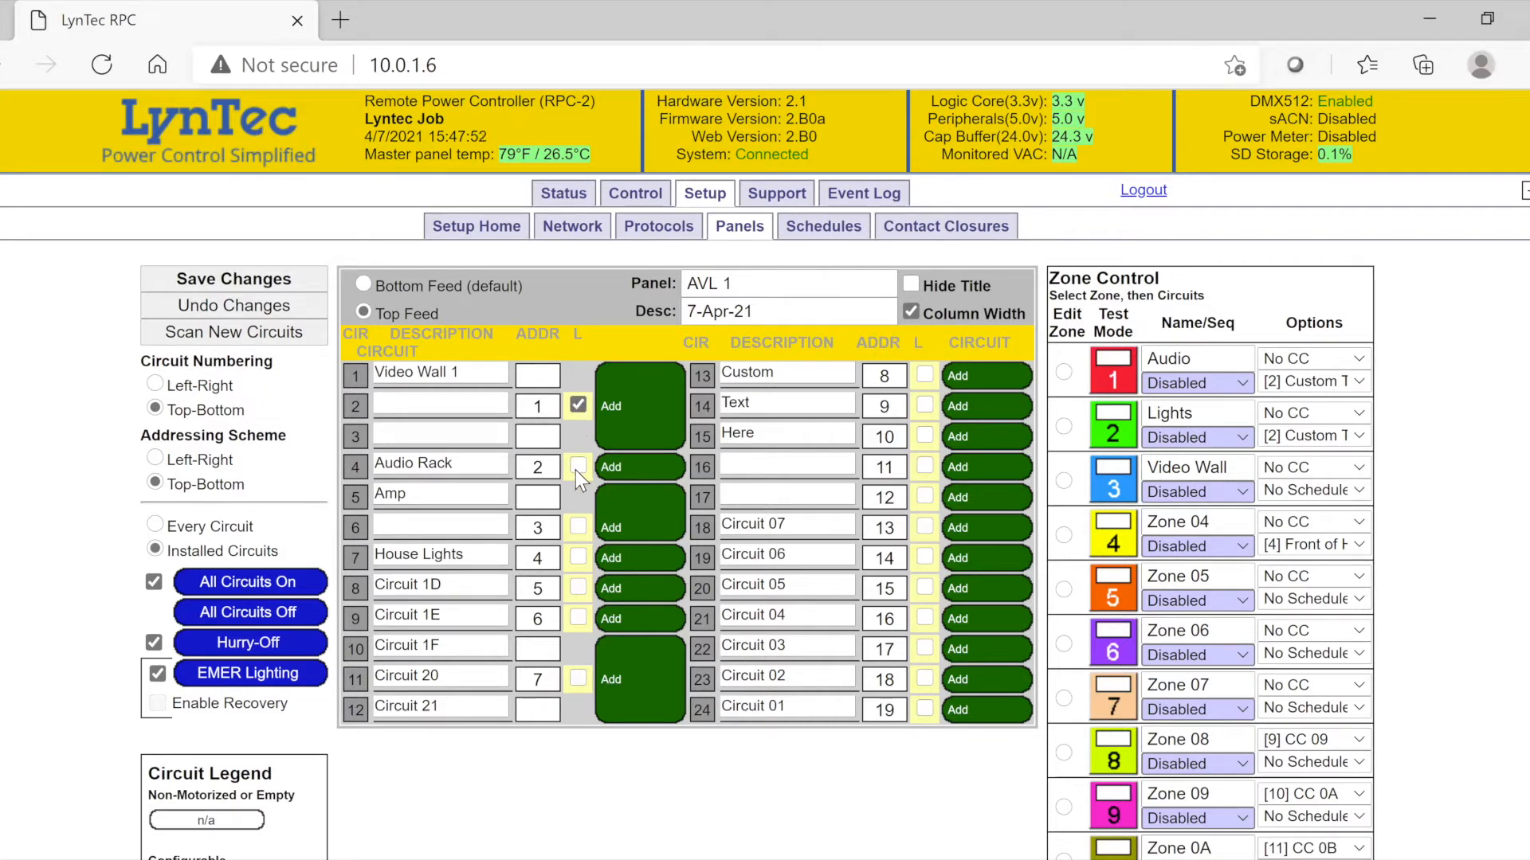
pyautogui.click(577, 465)
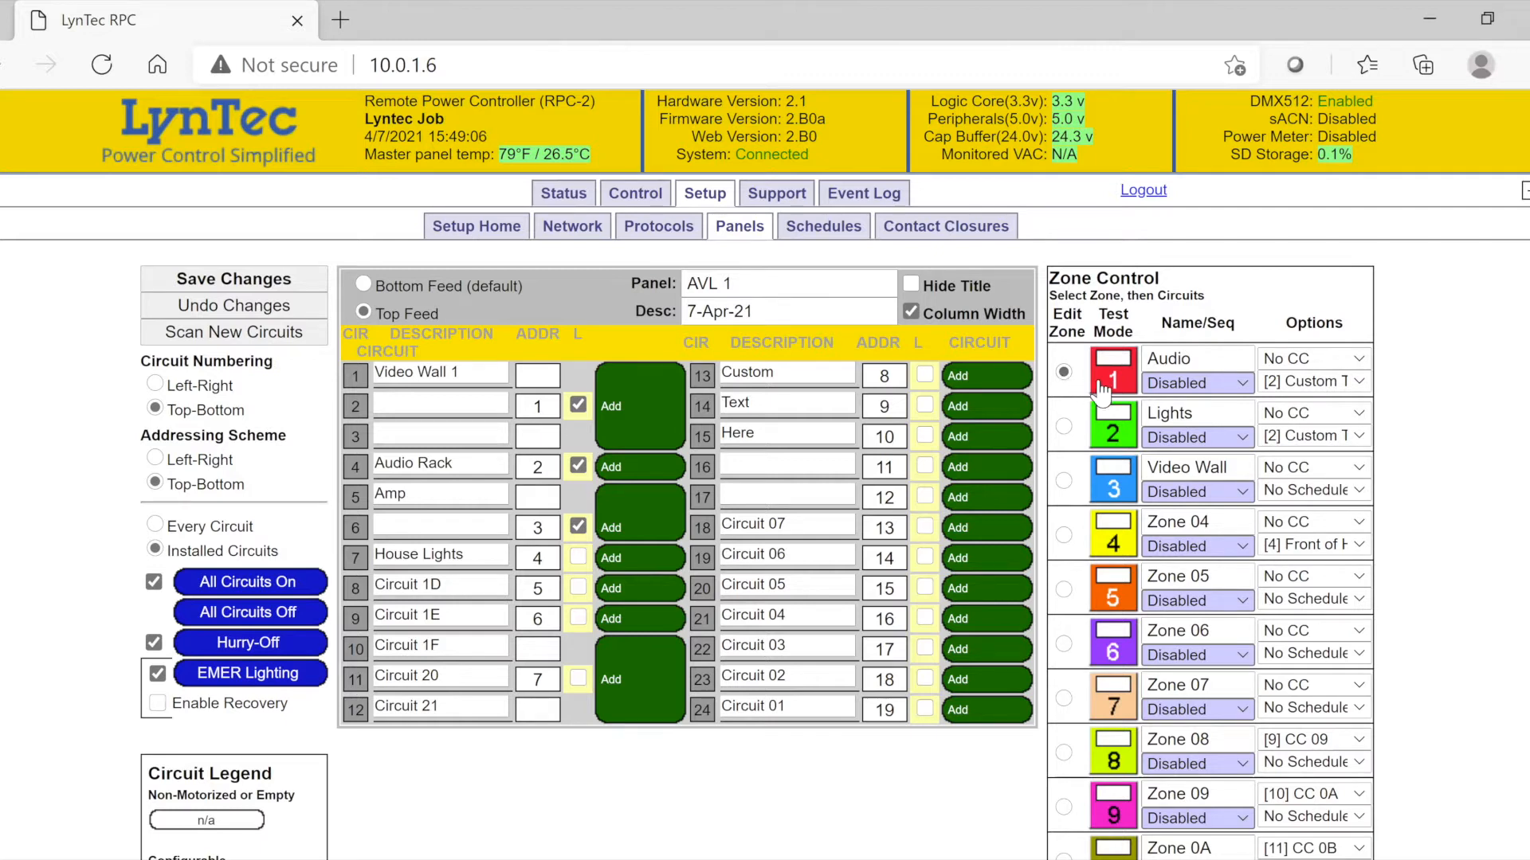
# Switch the Audio zone's protocol from Disabled to Grouped.
pyautogui.click(1196, 383)
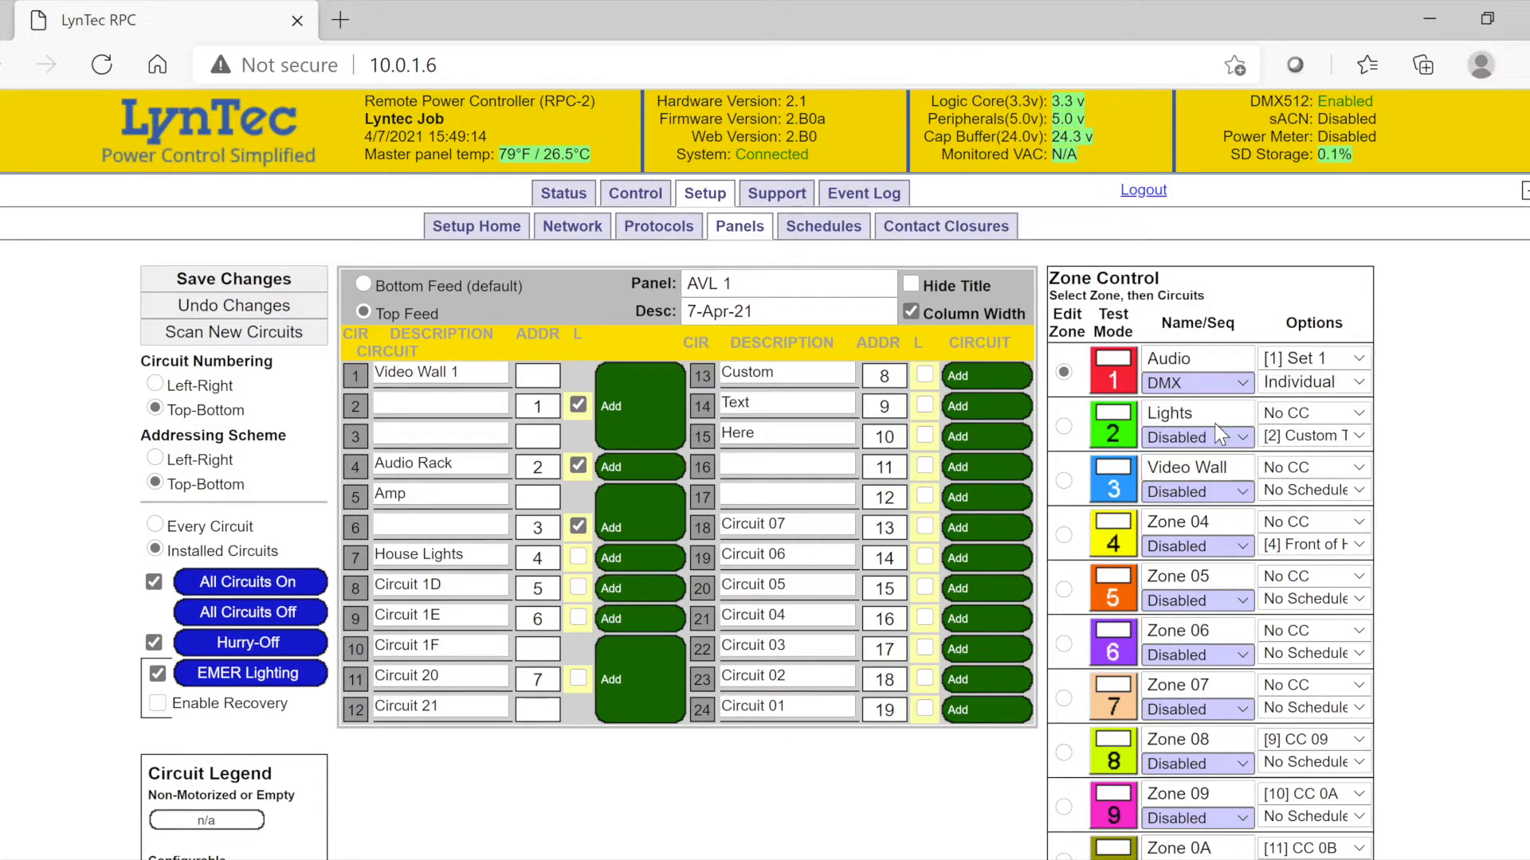
pyautogui.click(1198, 437)
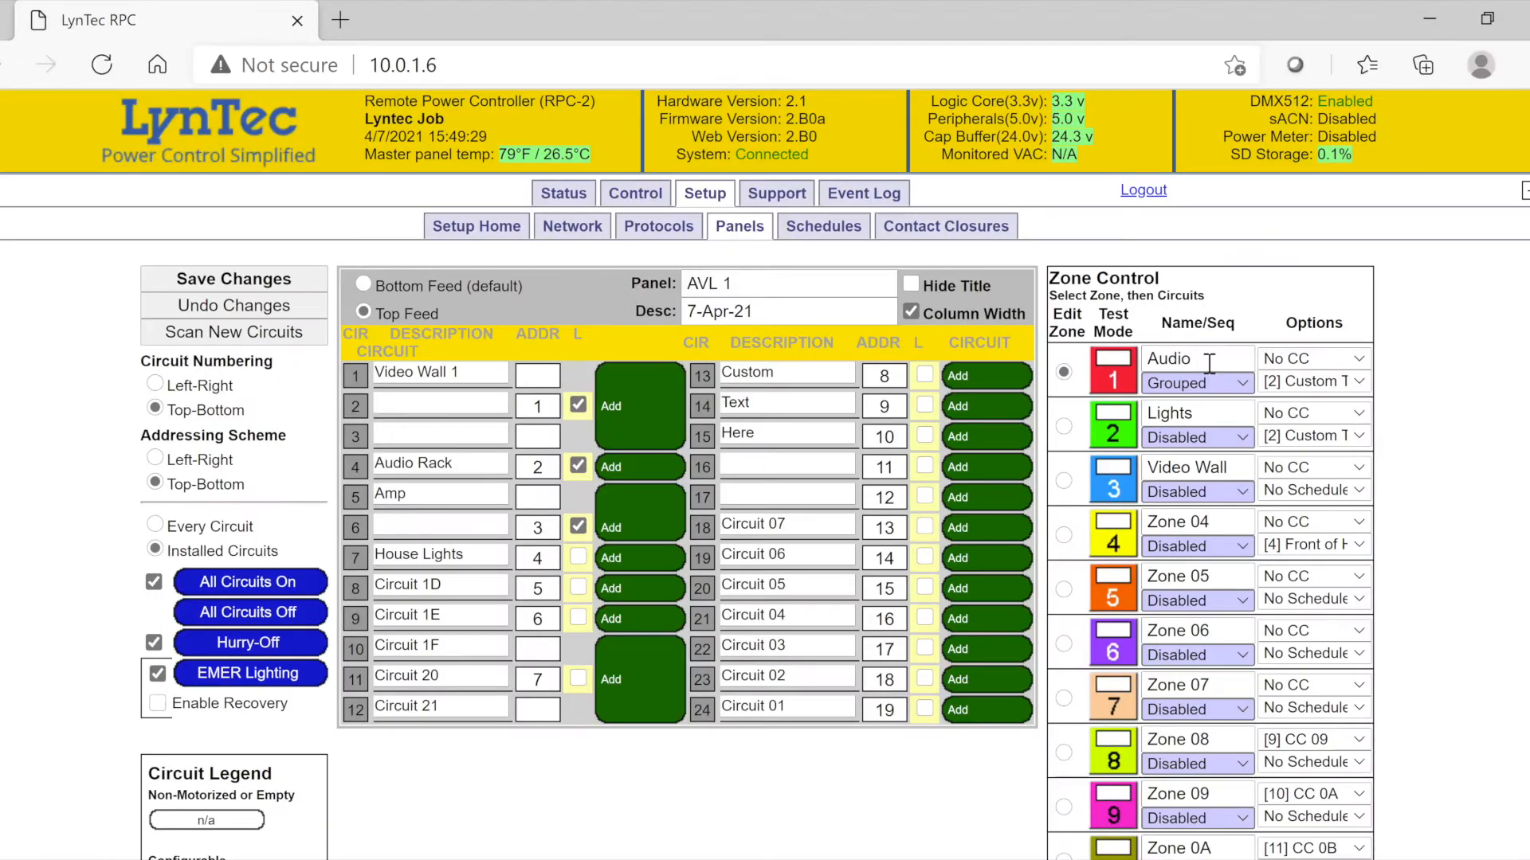
# Give the Audio zone contact closures 4–5 and schedule 4 as its trigger options.
pyautogui.click(1192, 359)
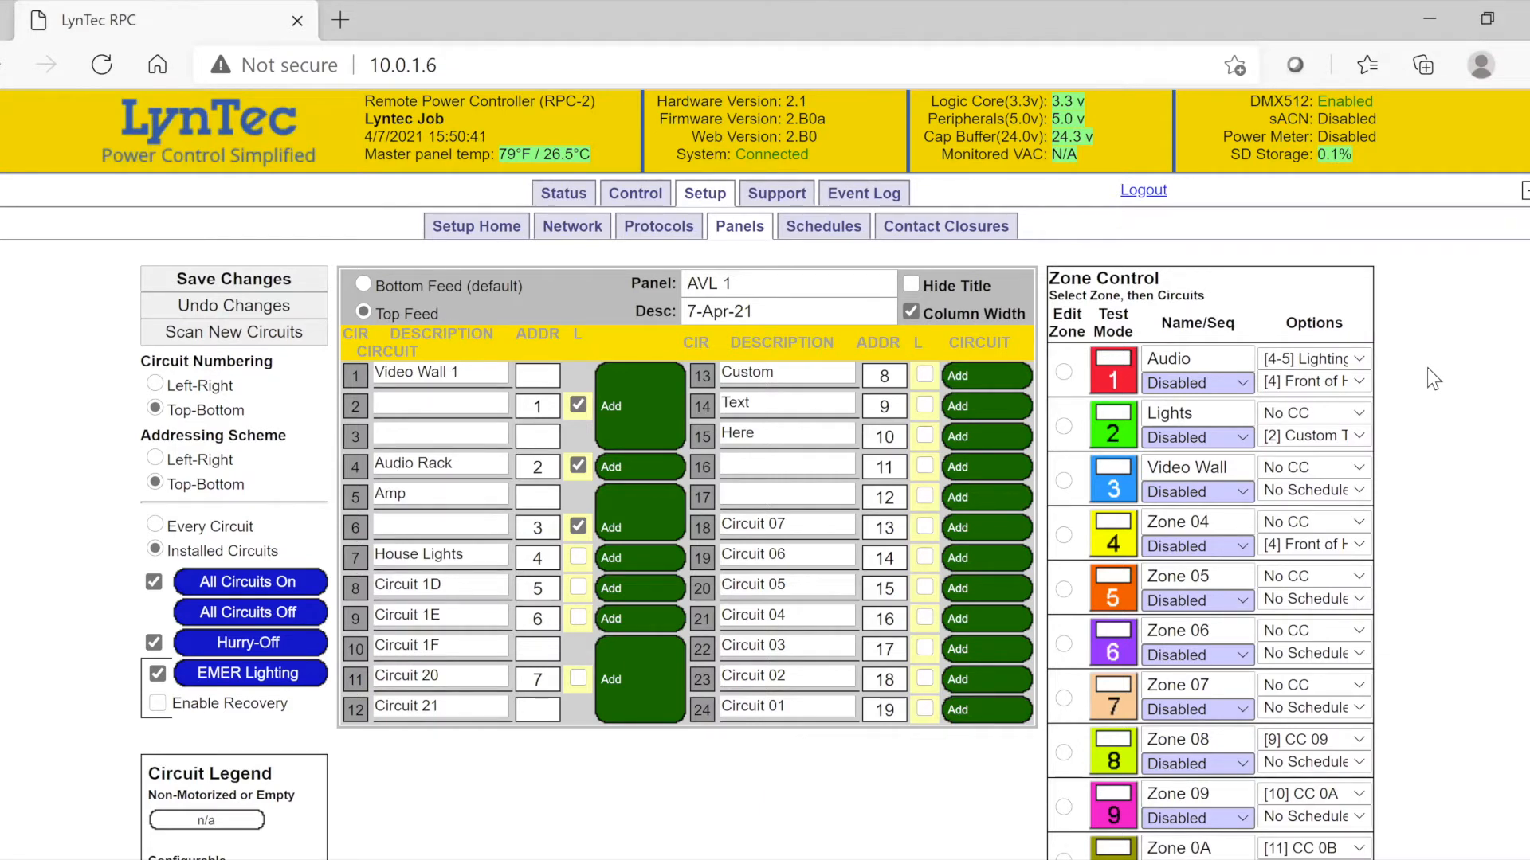
pyautogui.moveTo(1066, 380)
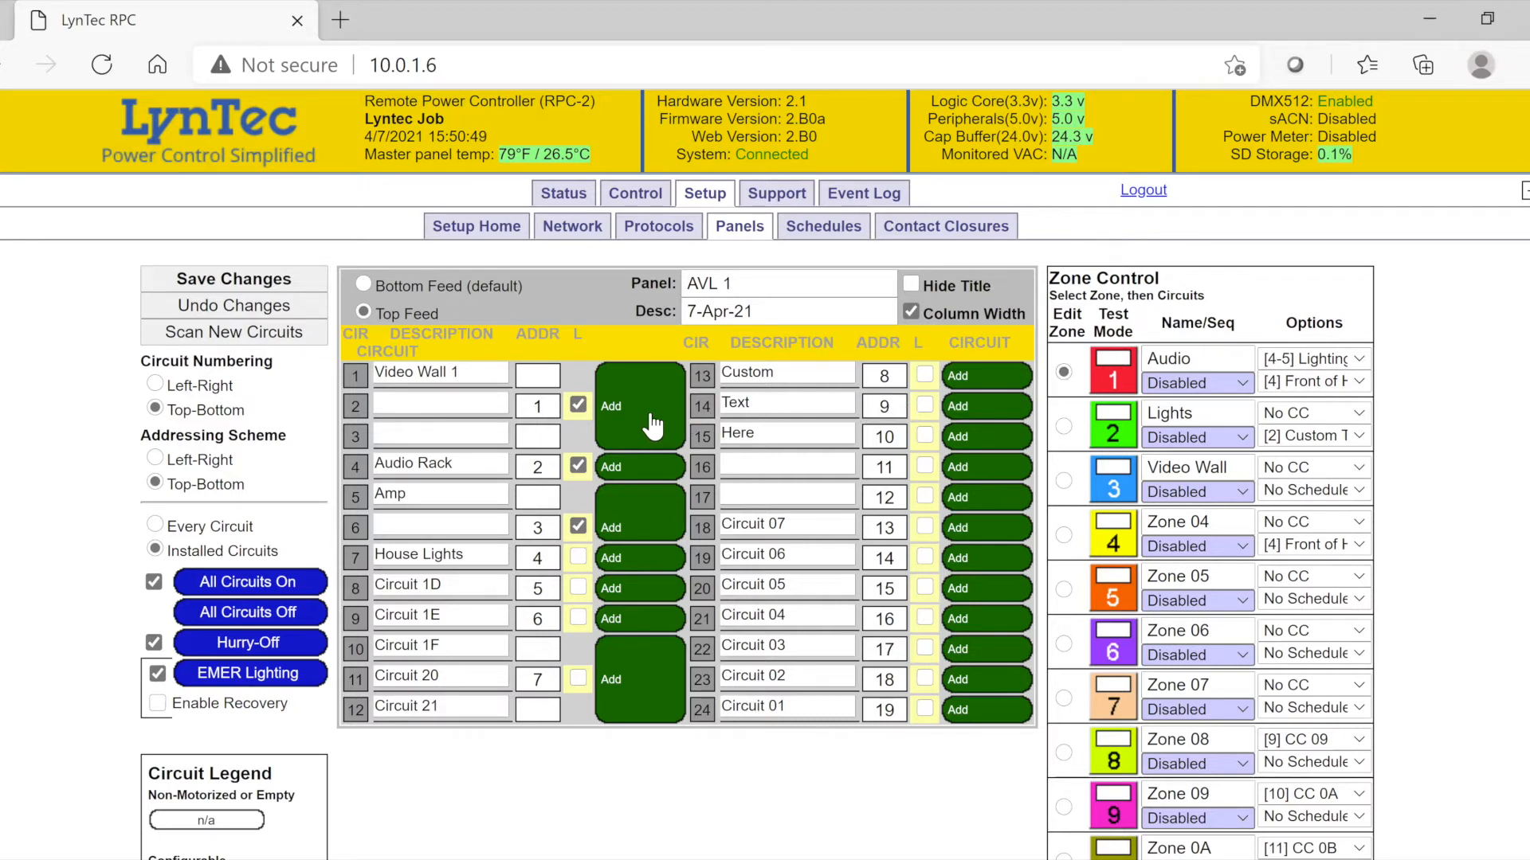
# Add circuits 1–3 to the Audio zone, then select the Lights zone for editing.
pyautogui.click(639, 406)
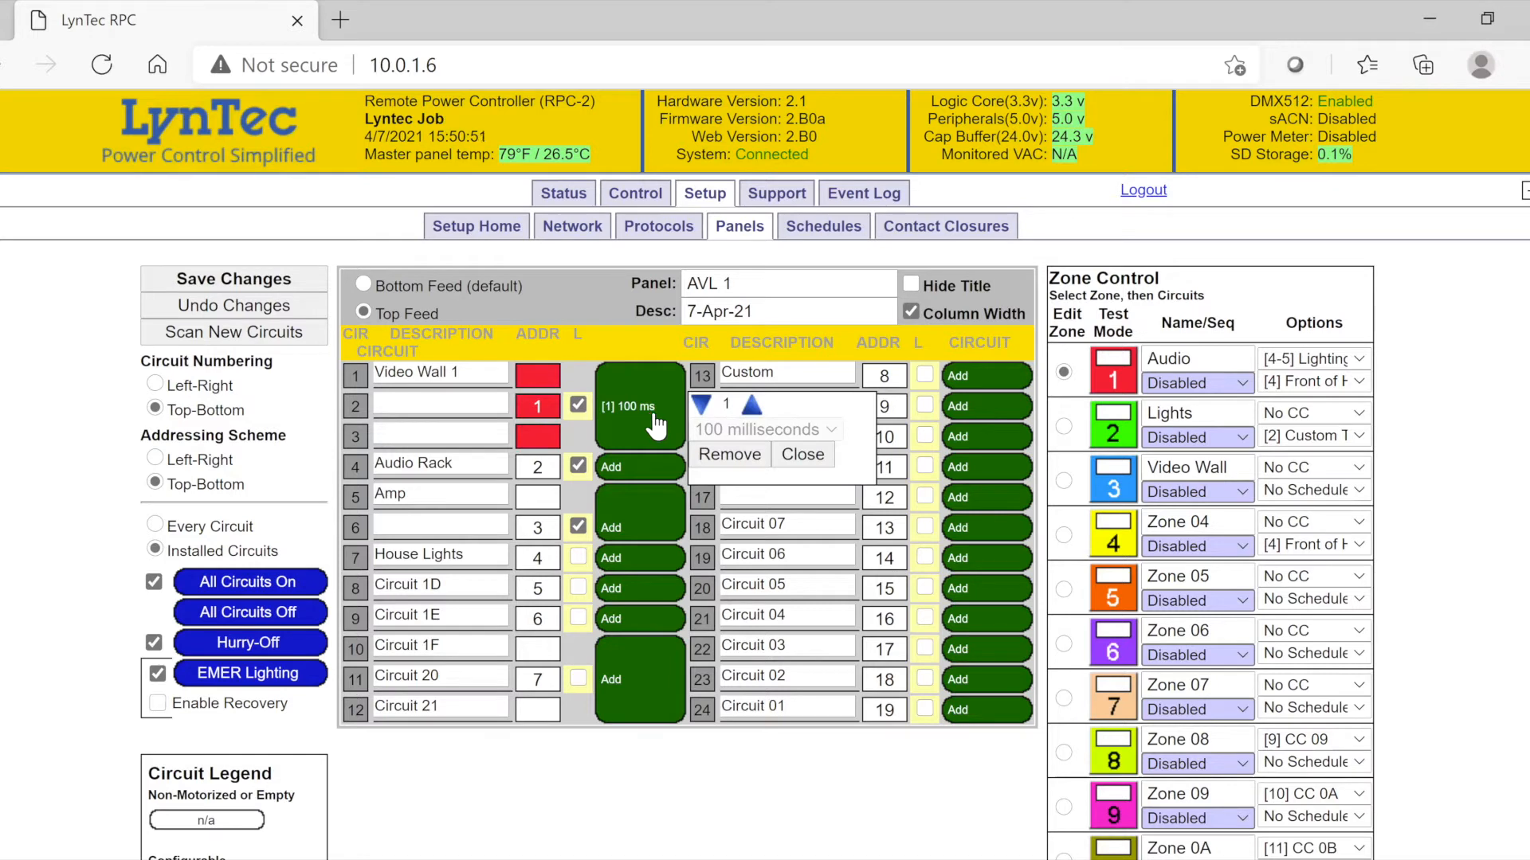
pyautogui.moveTo(666, 443)
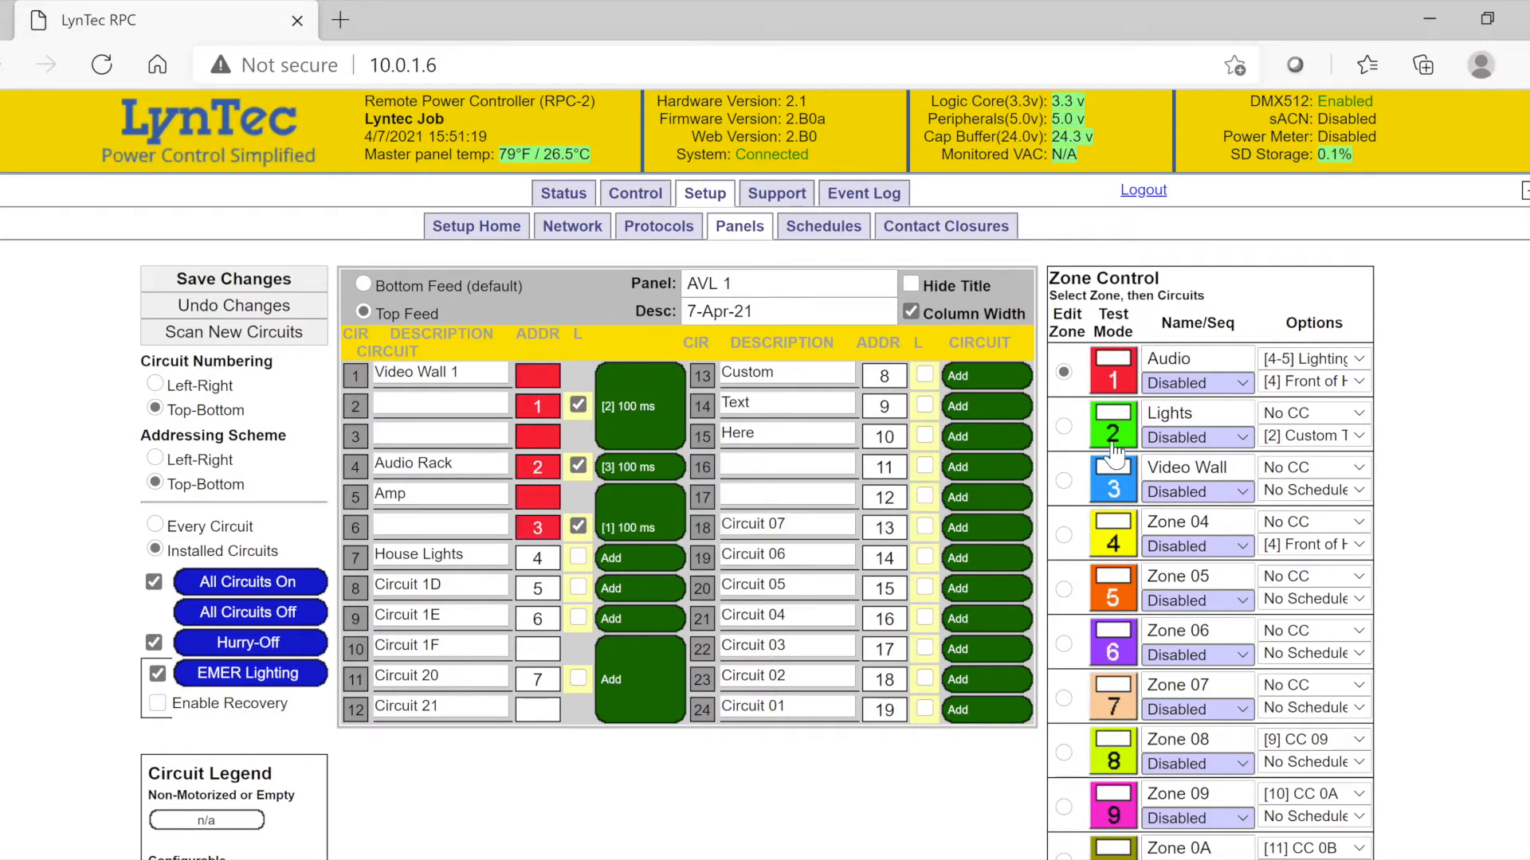
pyautogui.click(1063, 428)
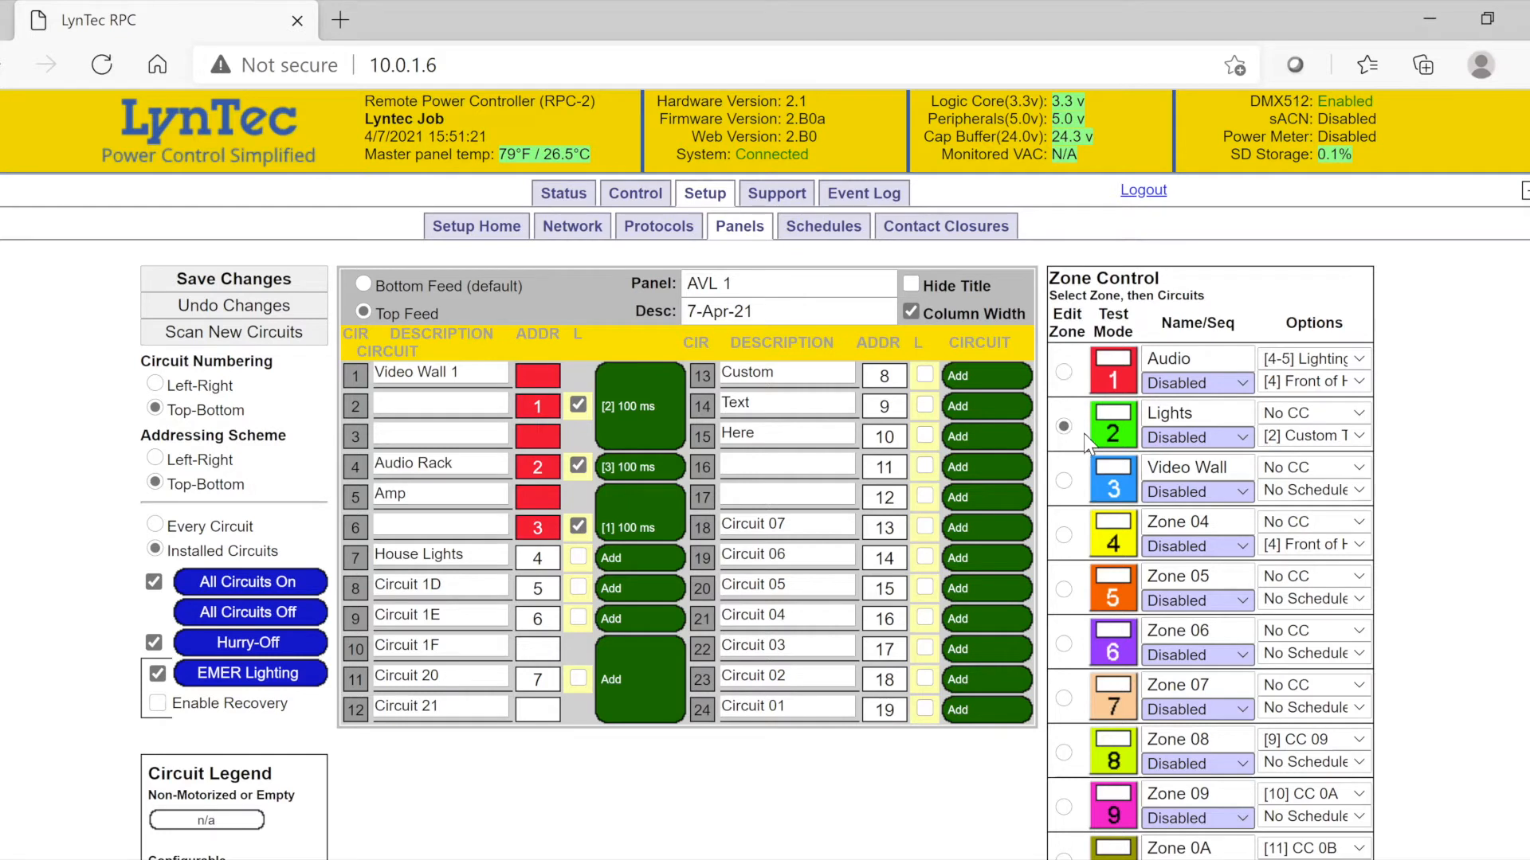
pyautogui.click(1196, 491)
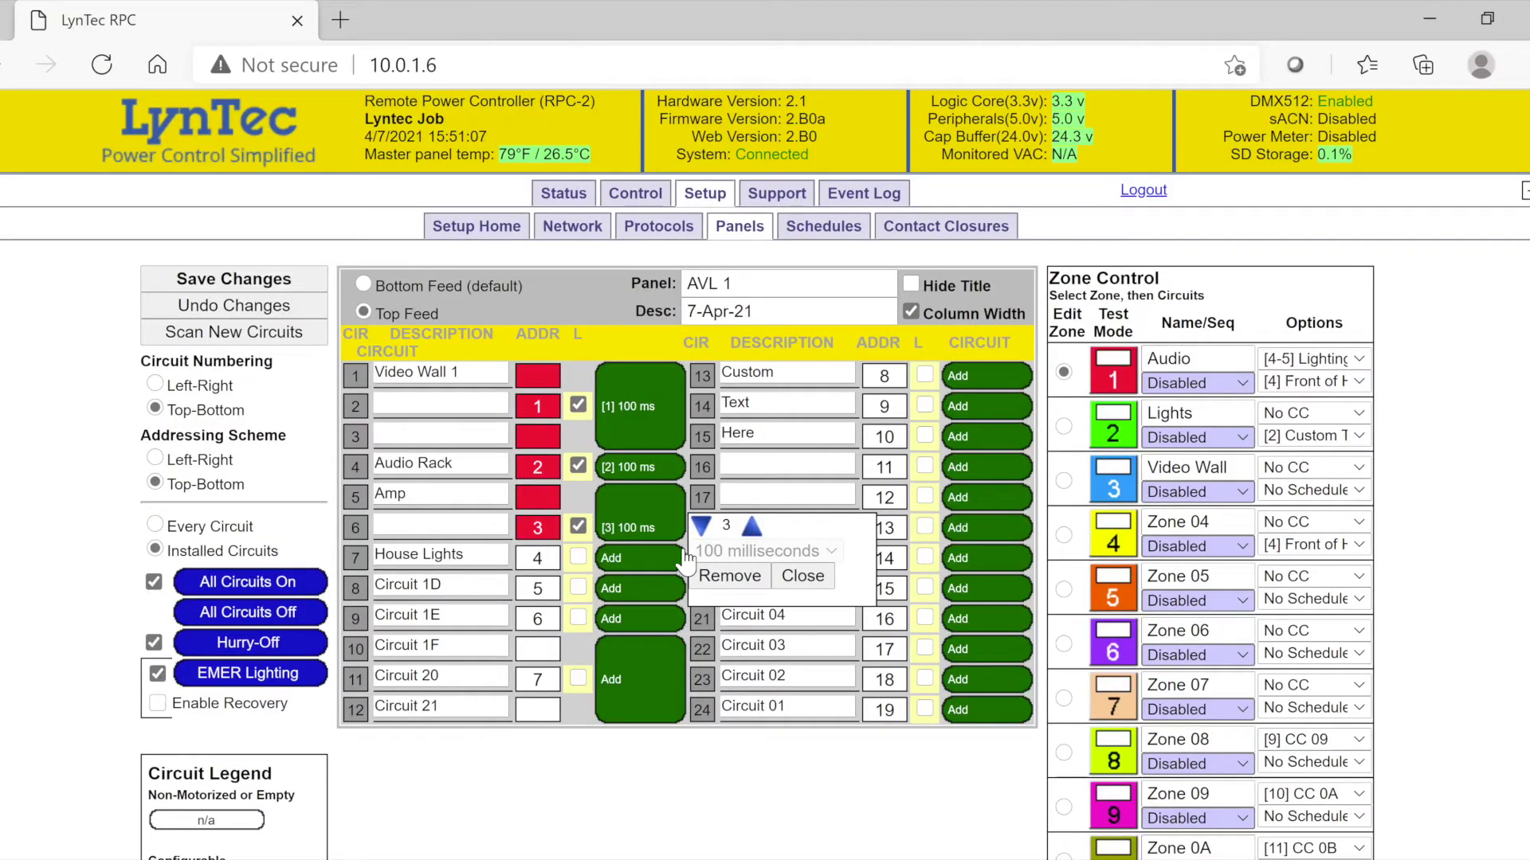
pyautogui.moveTo(655, 513)
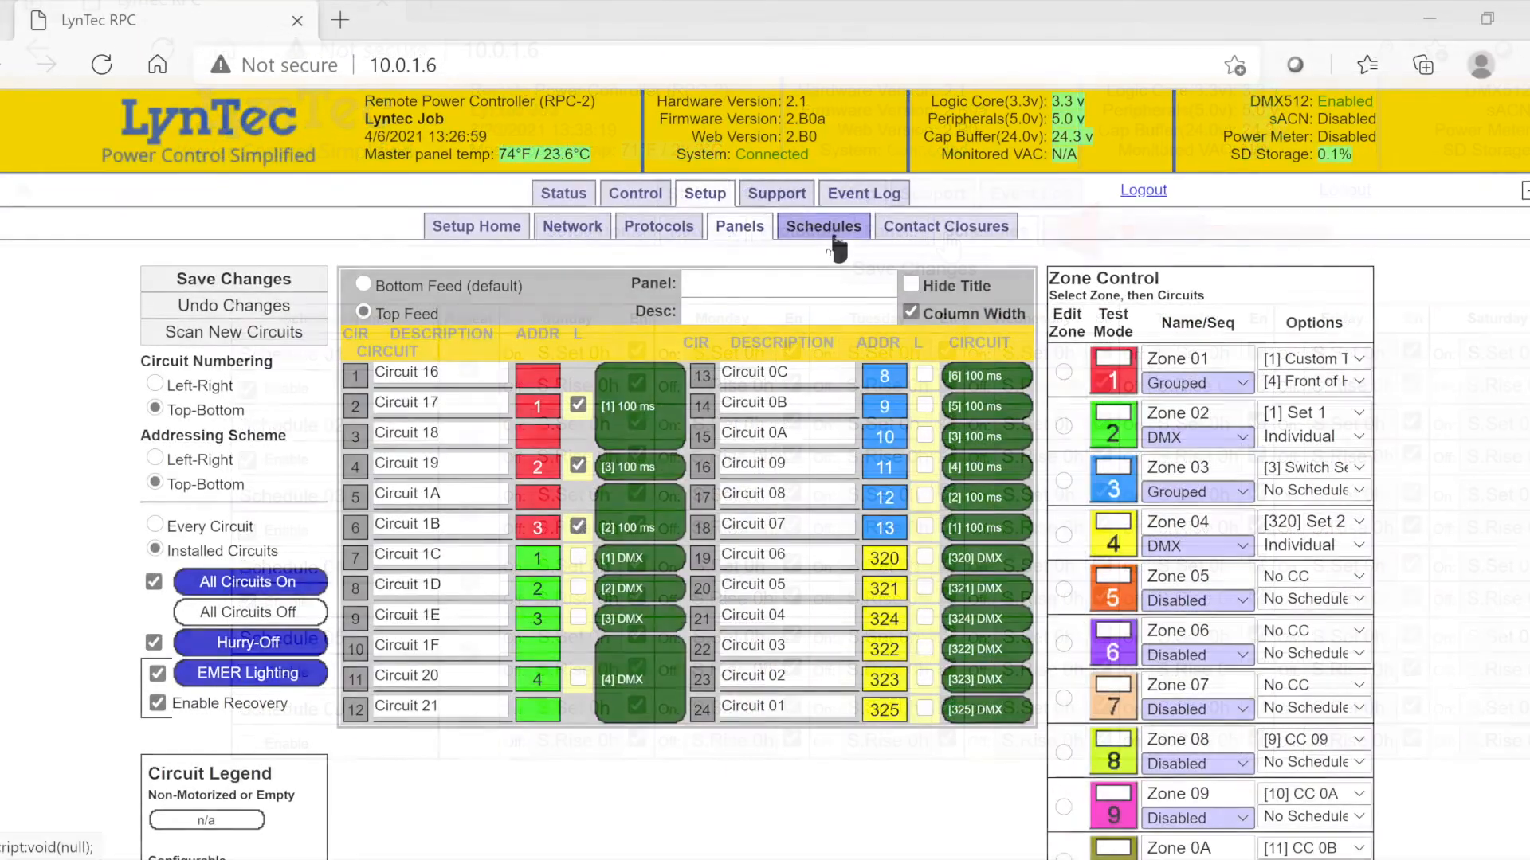
# Keep the Sunday 12:10 am on-time and enable the Custom Text schedule.
pyautogui.click(822, 226)
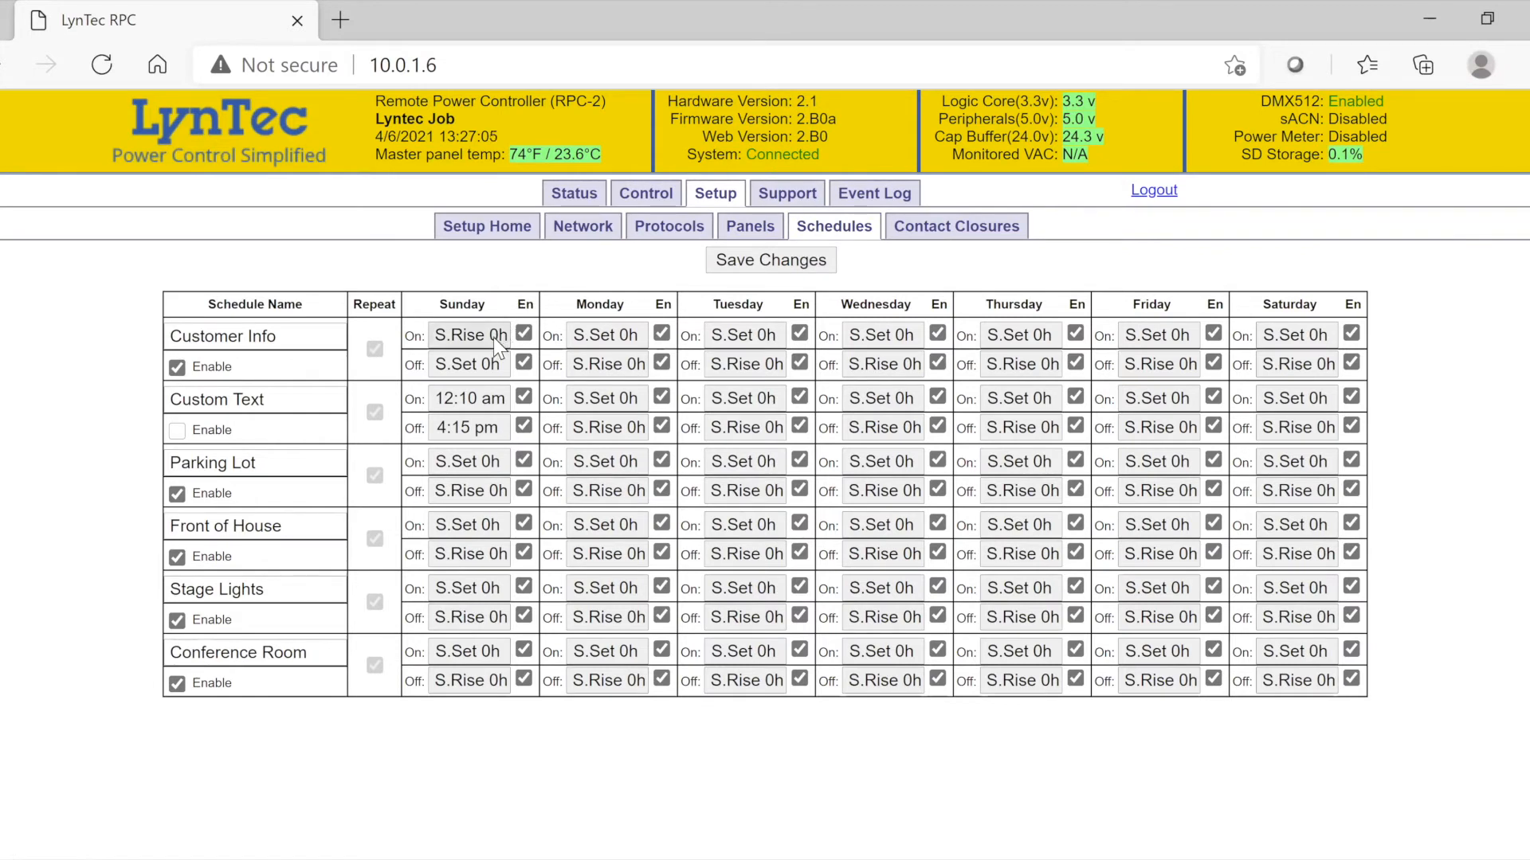
pyautogui.click(470, 335)
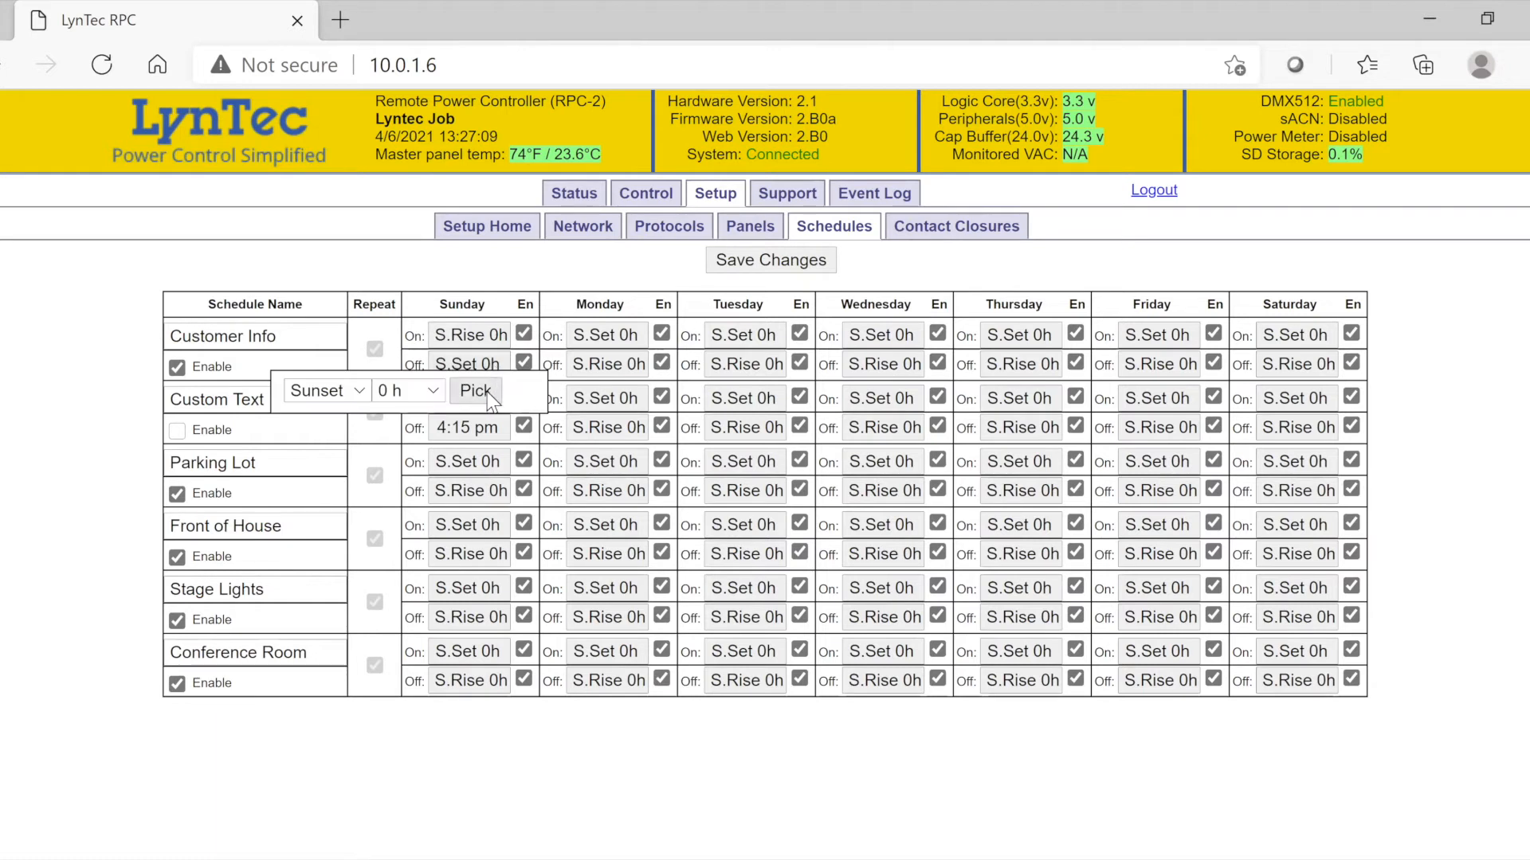
pyautogui.click(474, 390)
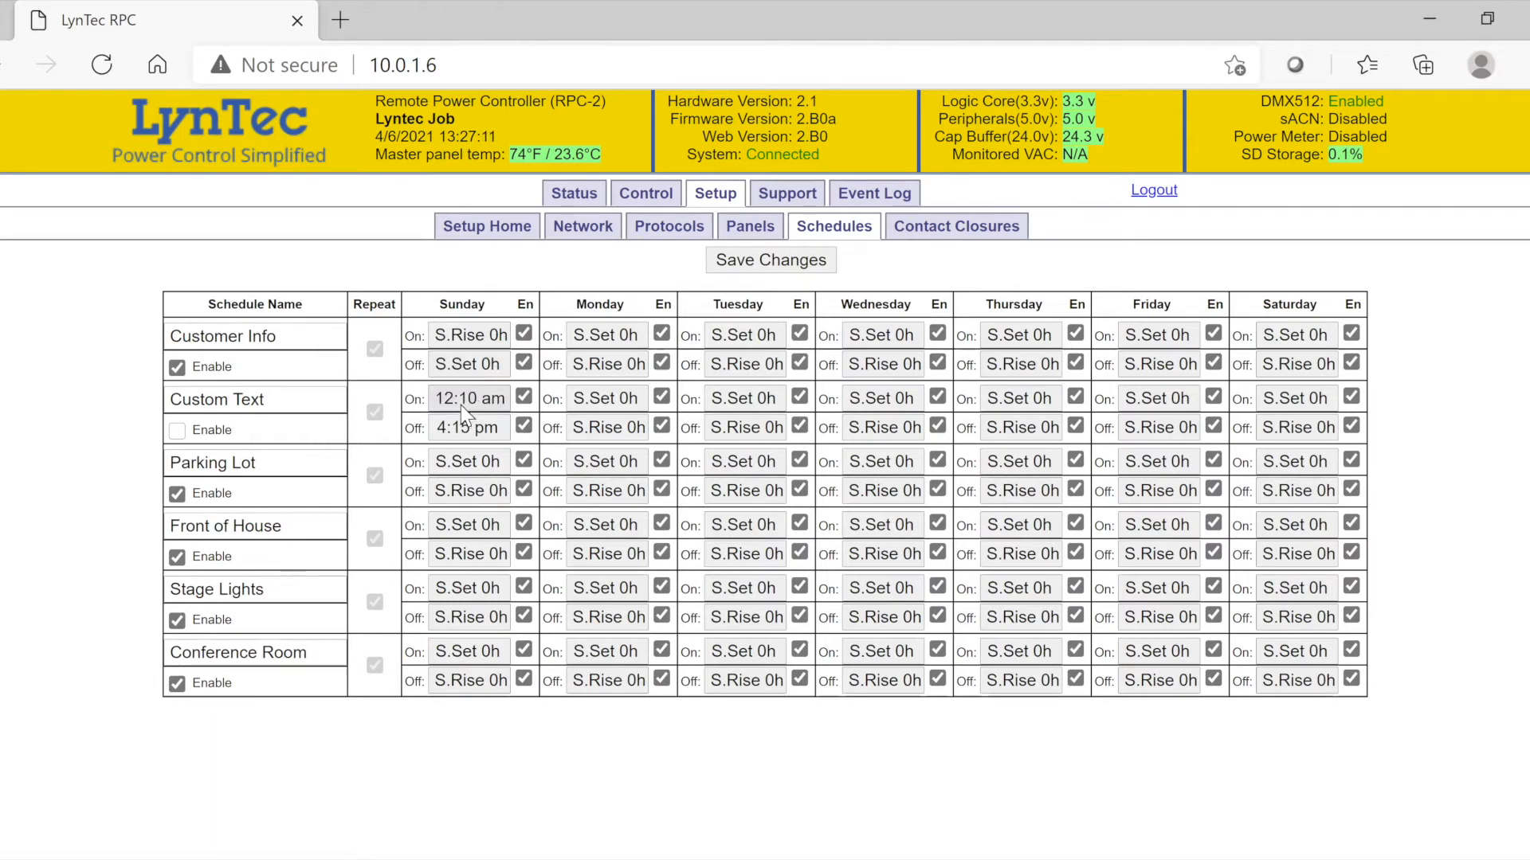
pyautogui.click(469, 399)
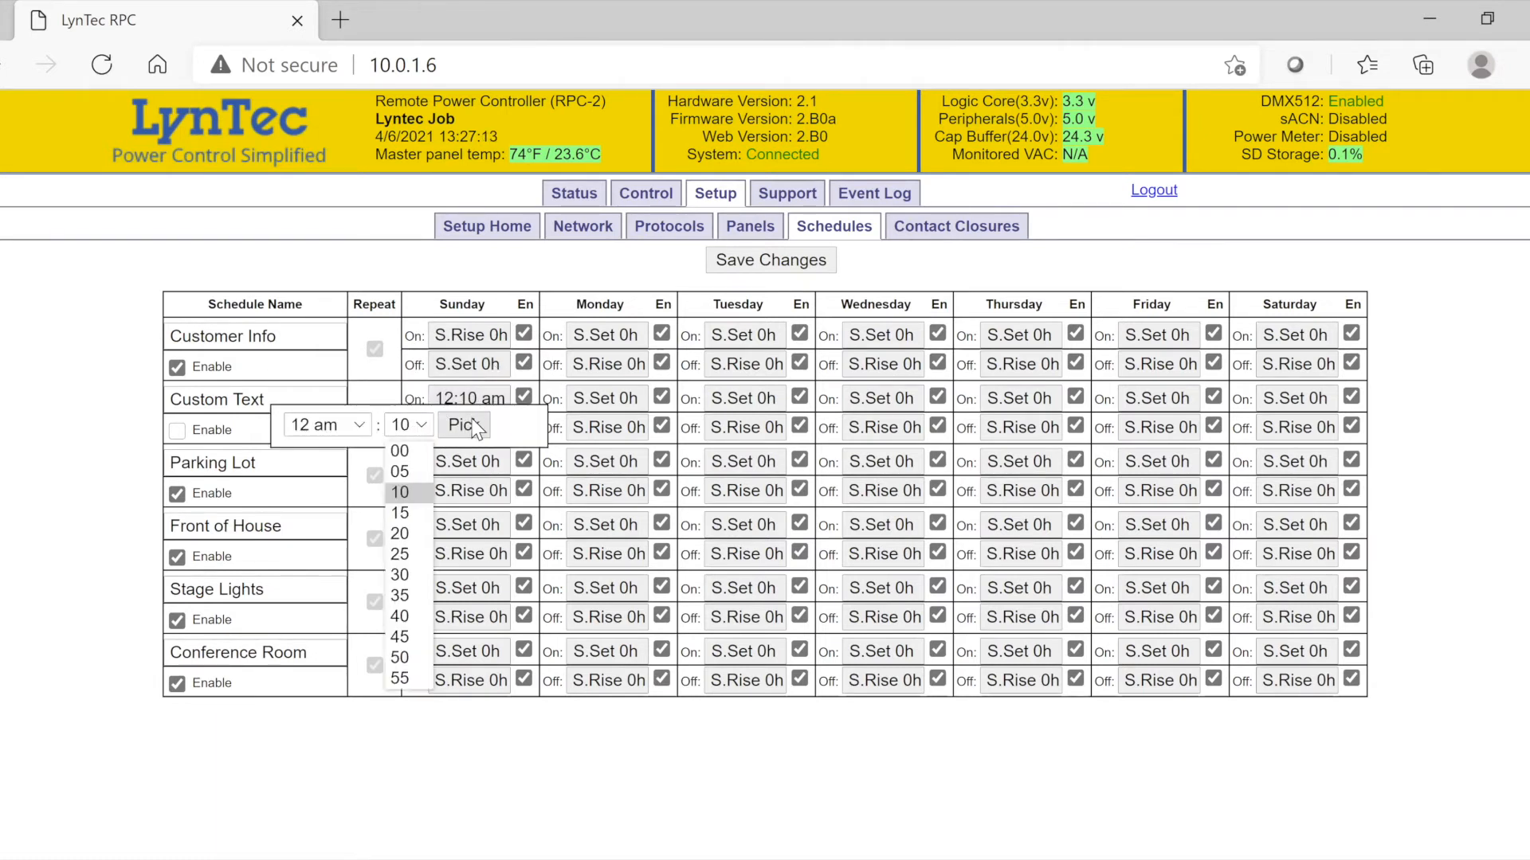
pyautogui.click(465, 425)
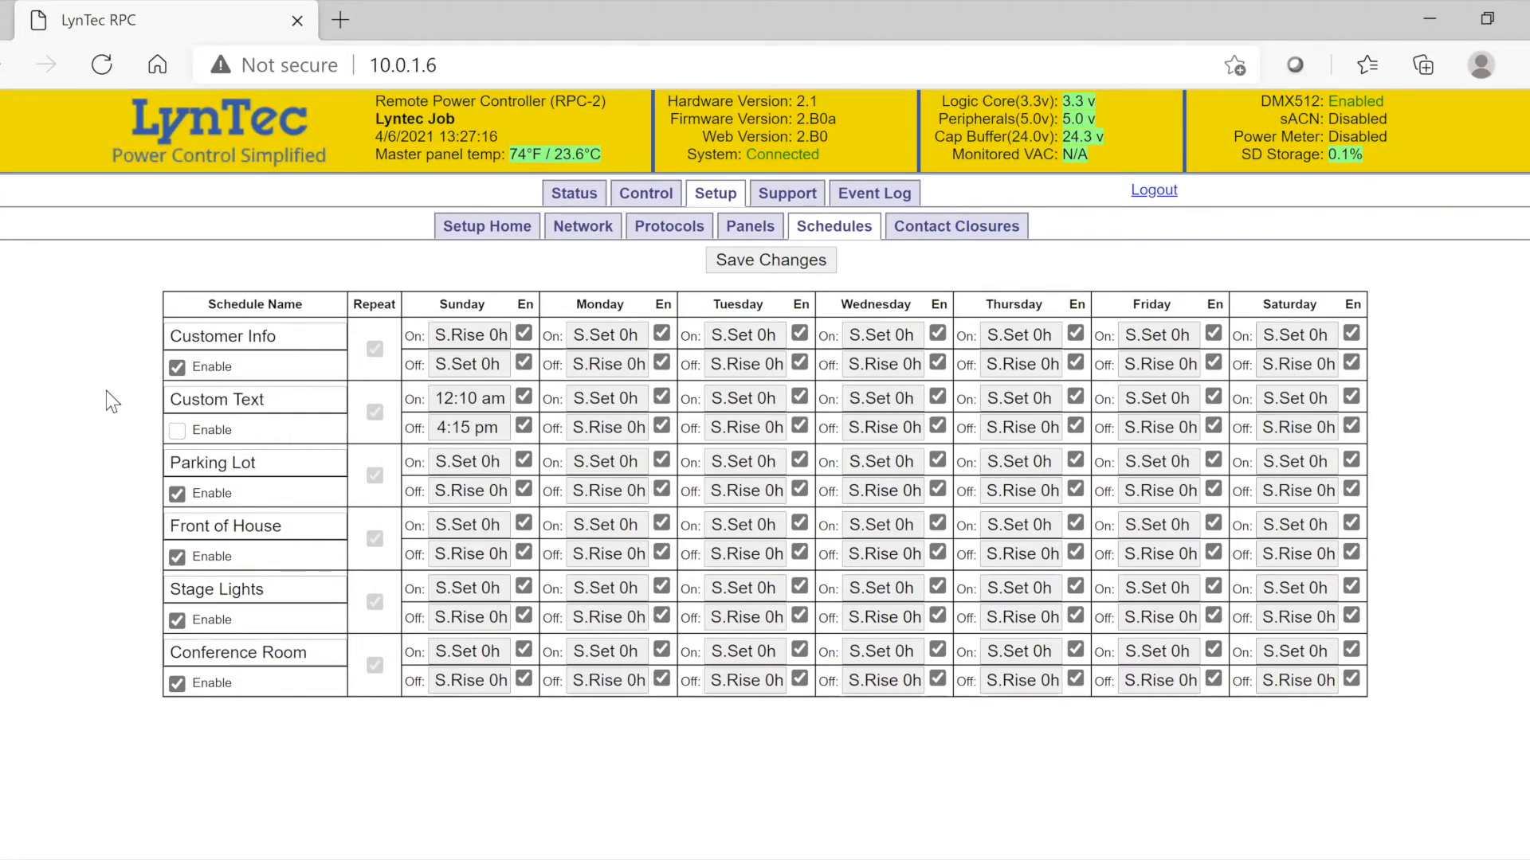
pyautogui.doubleClick(239, 336)
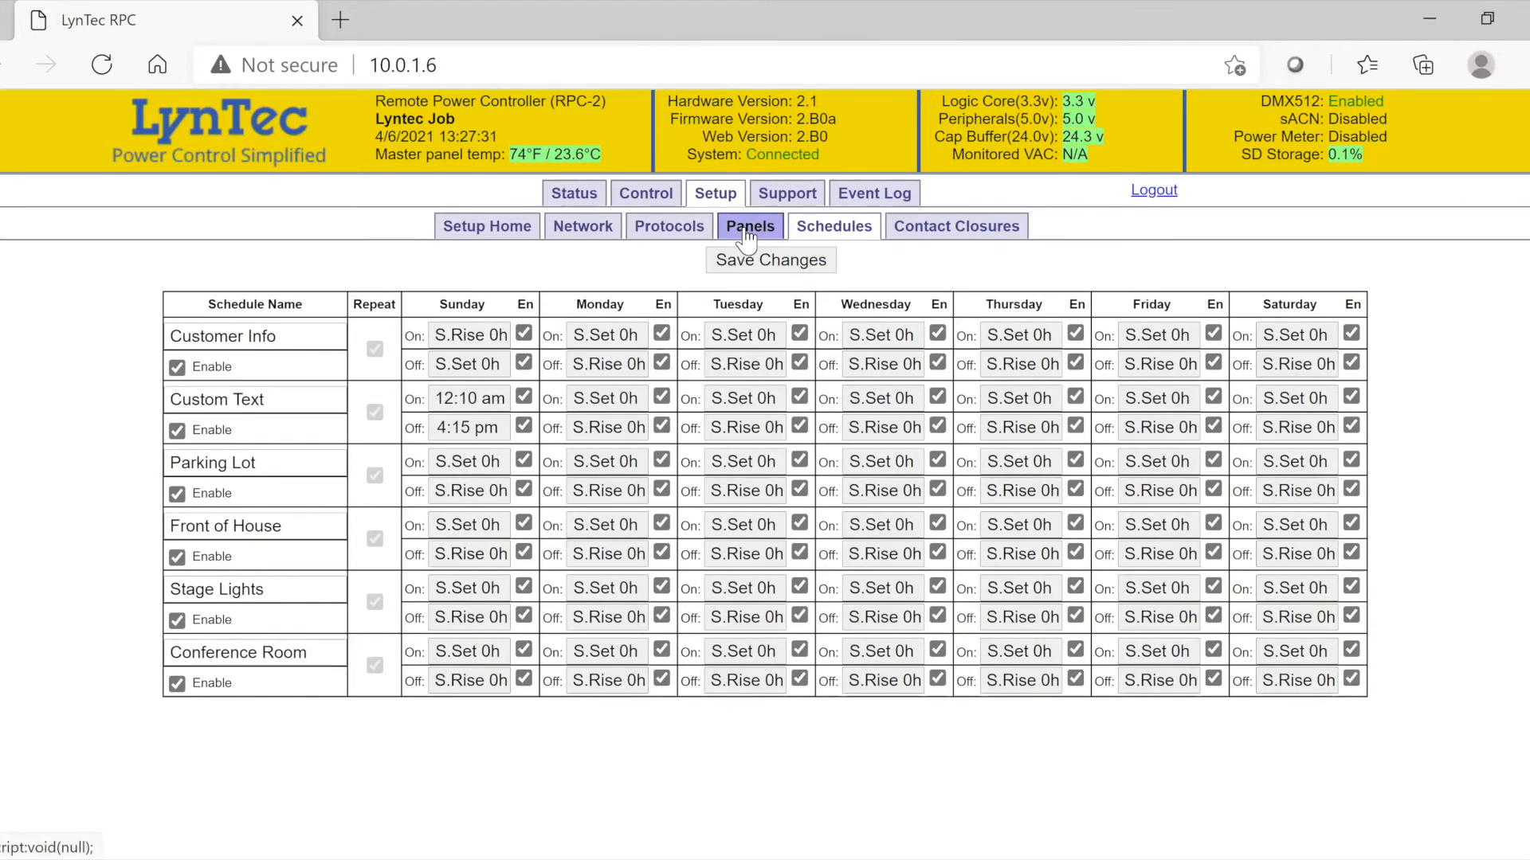
# Return to the Panels zone layout on the way to the Contact Closures page.
pyautogui.click(751, 227)
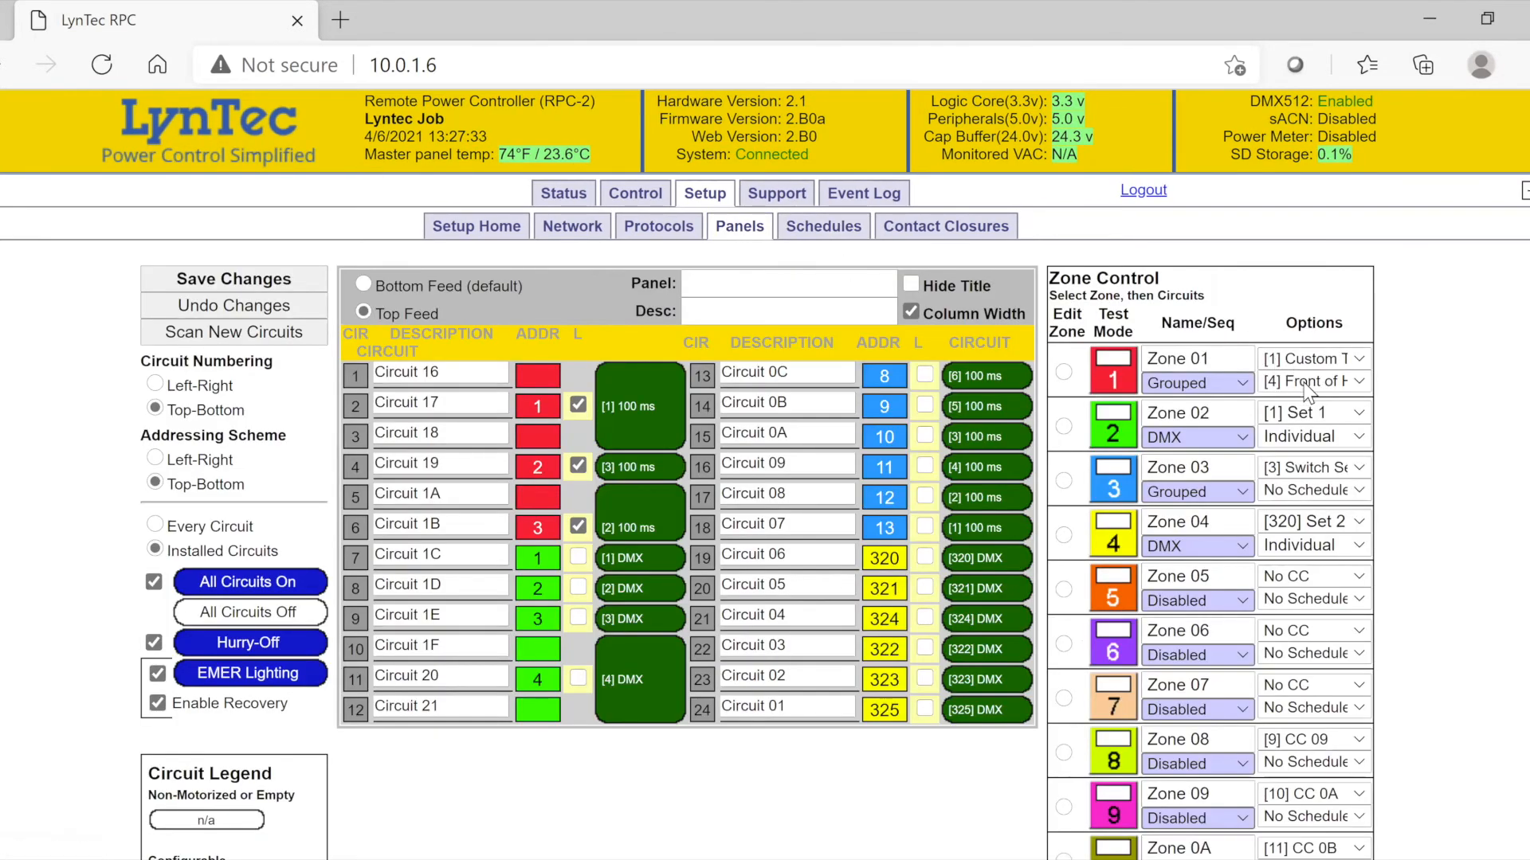
pyautogui.click(1313, 413)
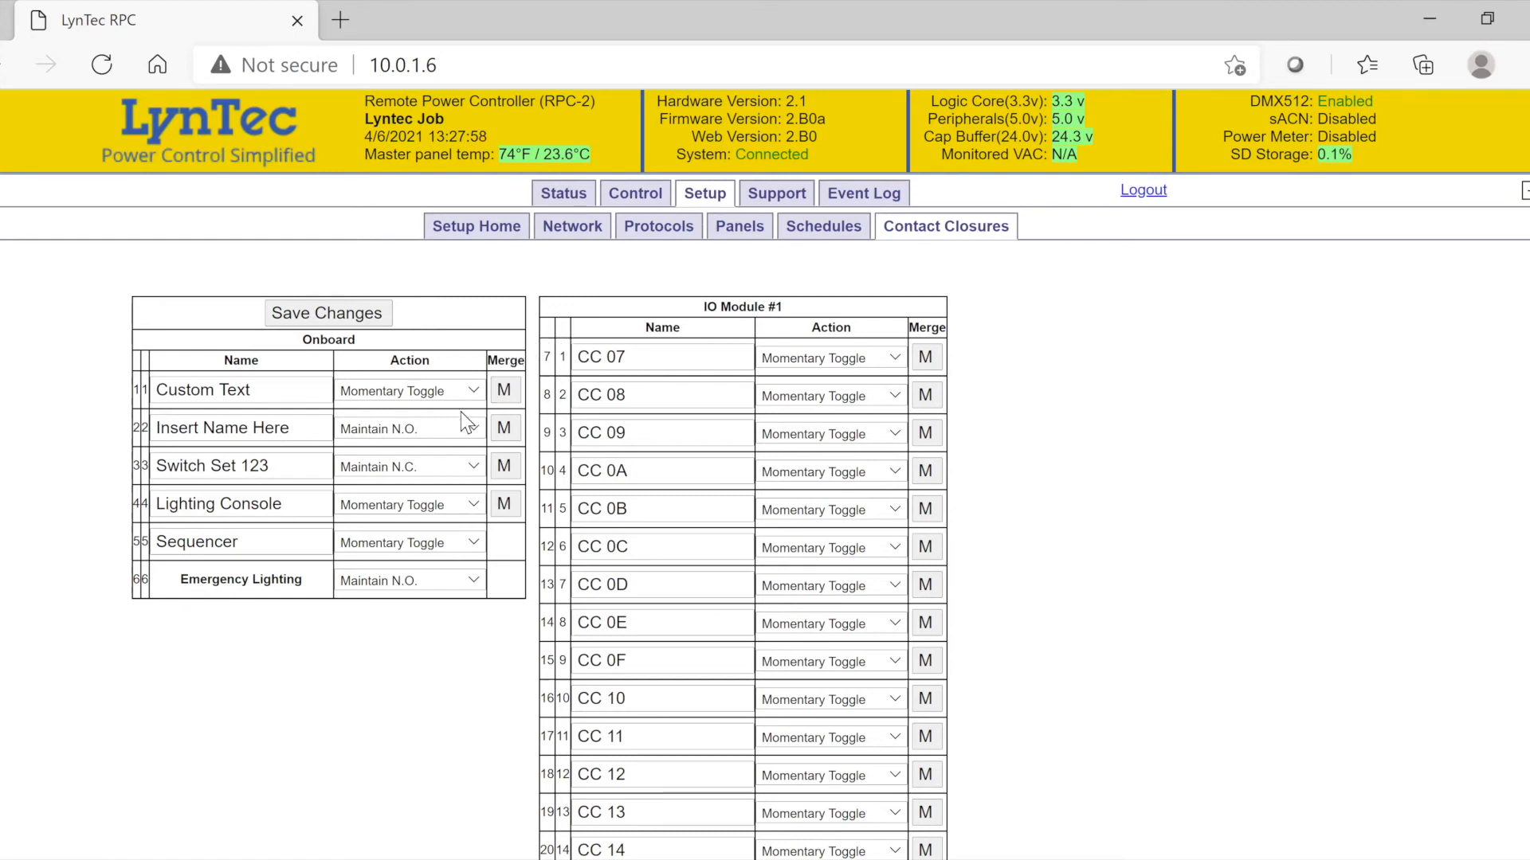
# Set Lighting Console to Momentary N.O., merge Sequencer into it and save the contact closures.
pyautogui.click(407, 427)
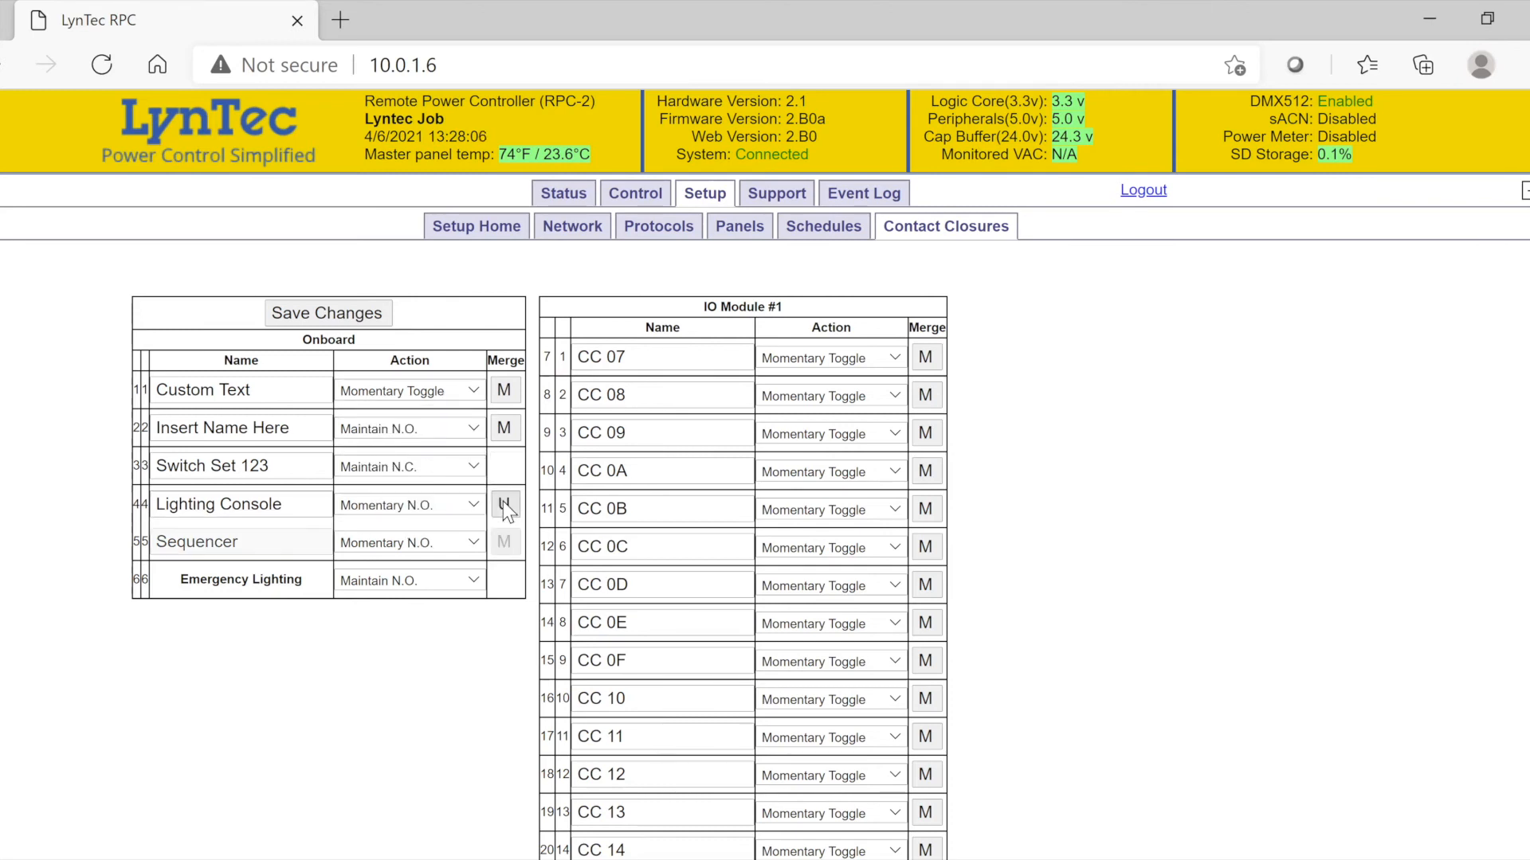
pyautogui.click(505, 503)
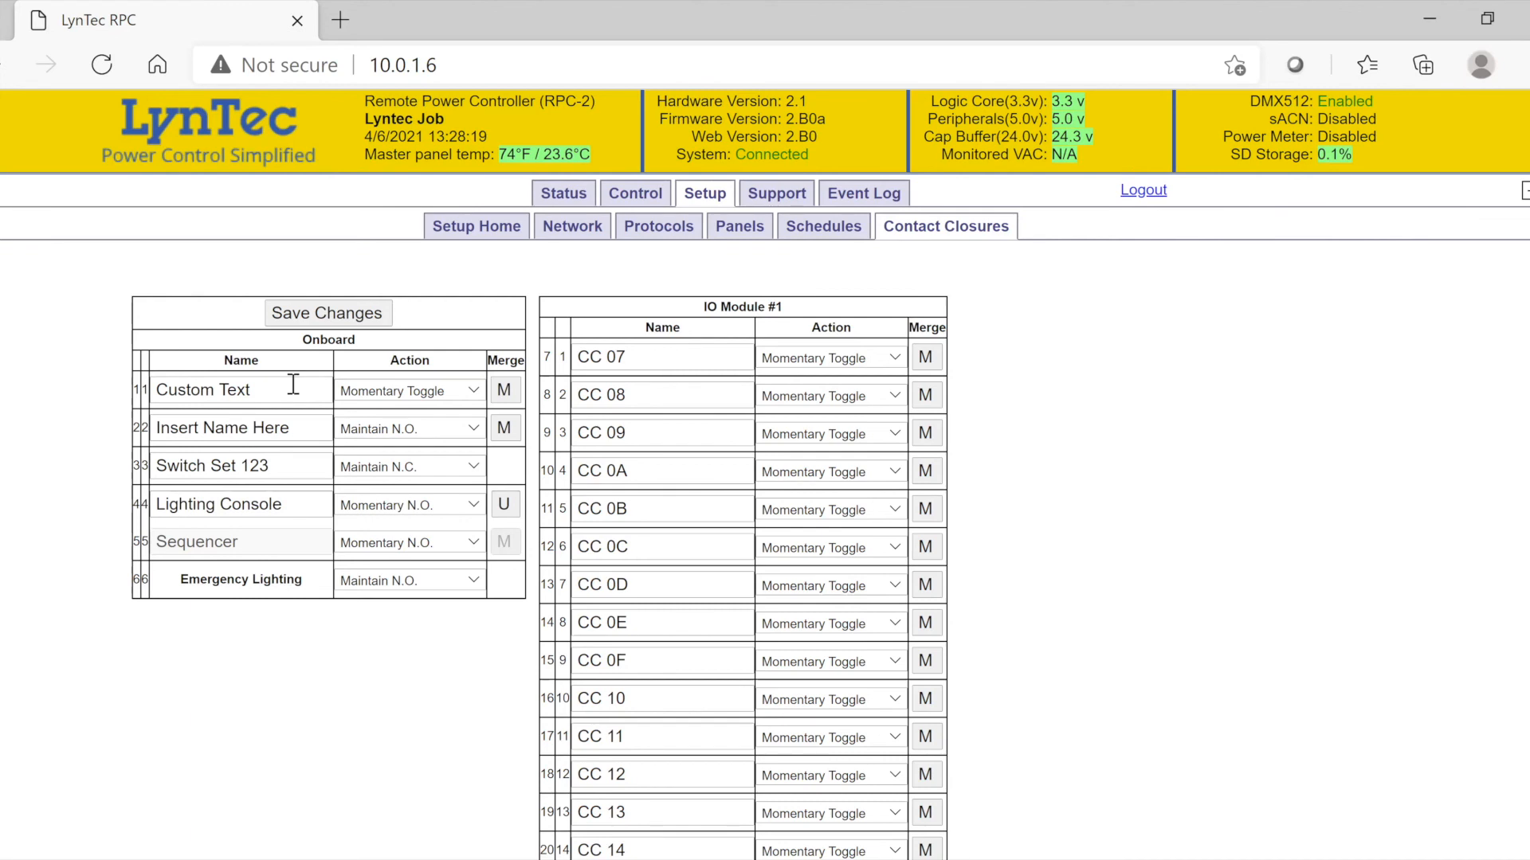
pyautogui.doubleClick(203, 389)
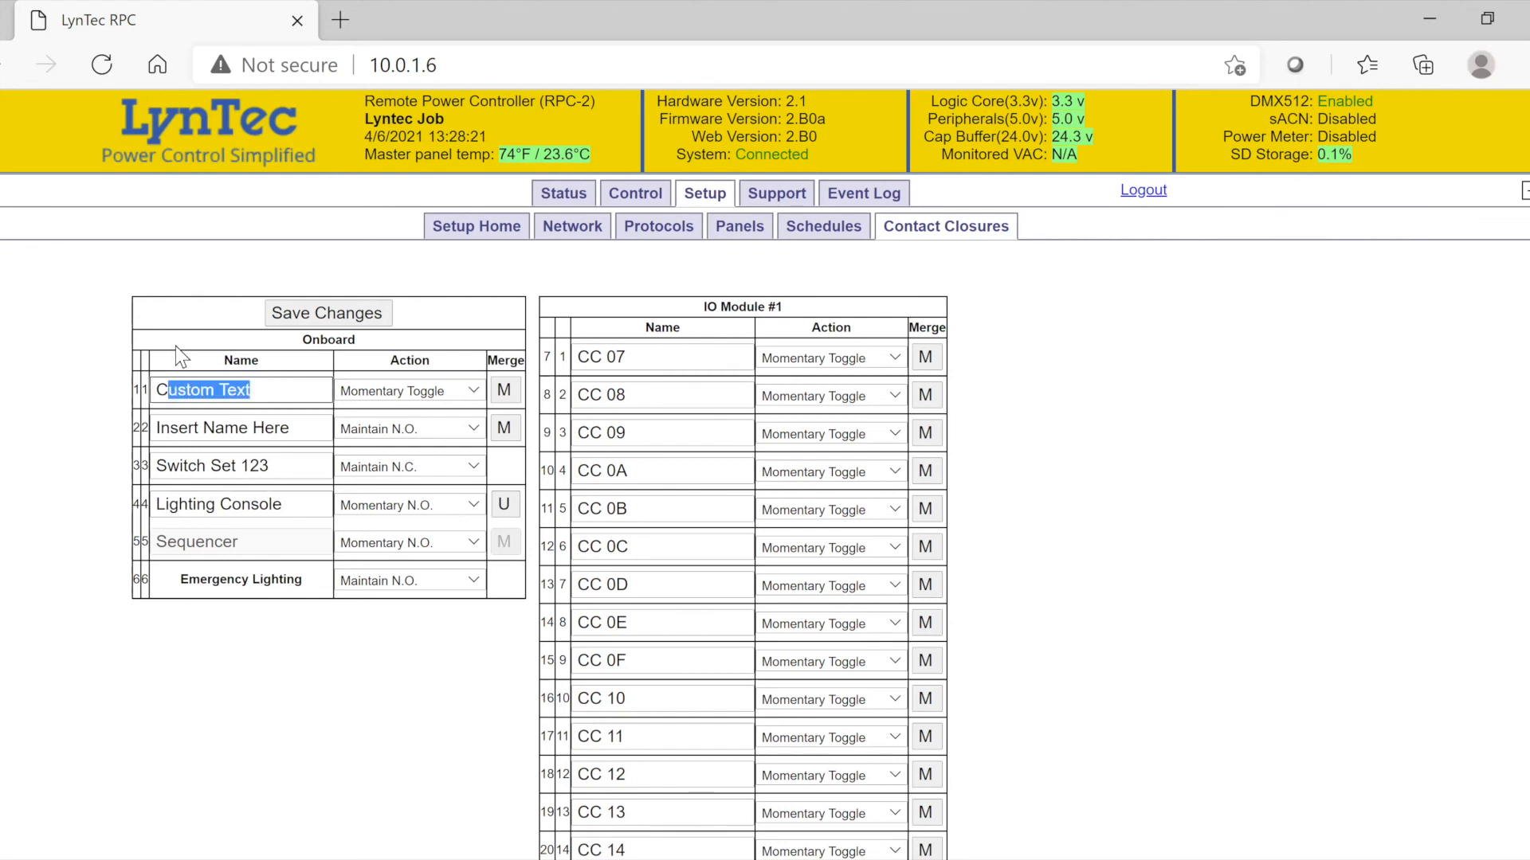
pyautogui.click(329, 312)
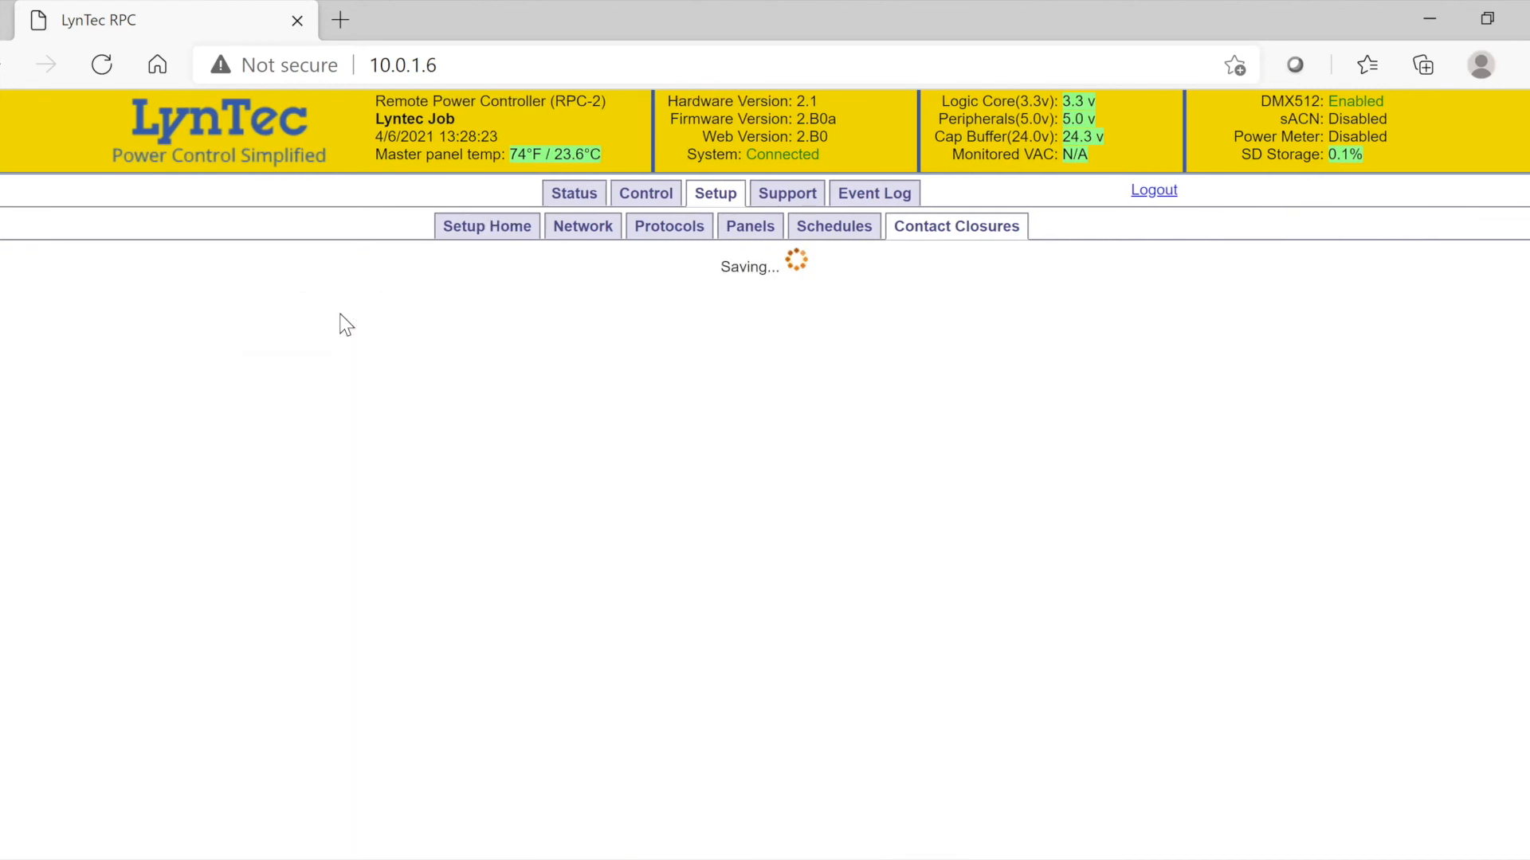